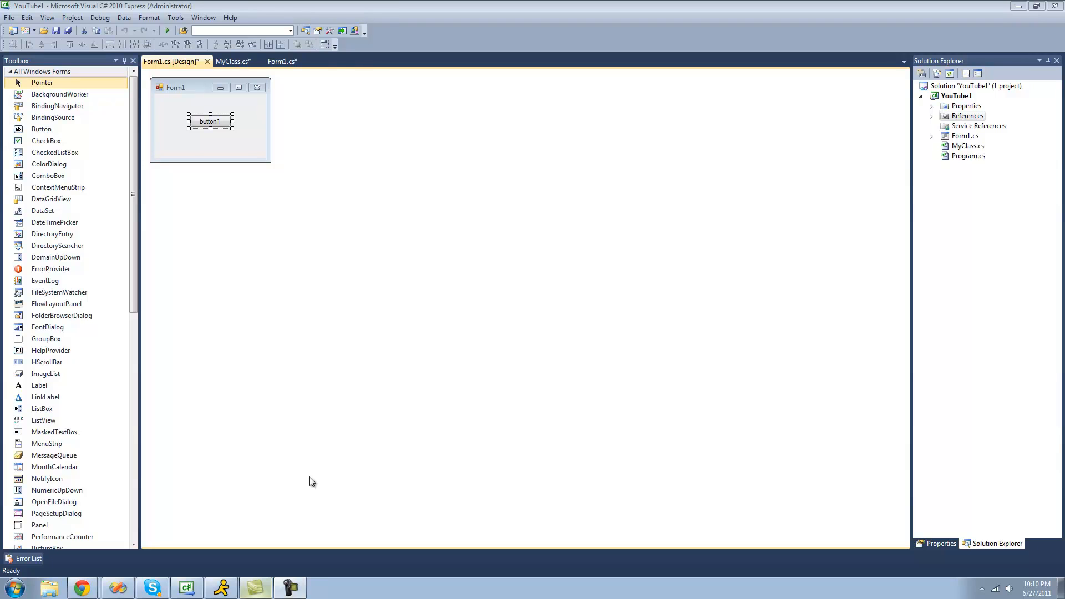
Switch to MyClass.cs and select the MyArray declaration line to insert a blank line above it.
left_click(233, 62)
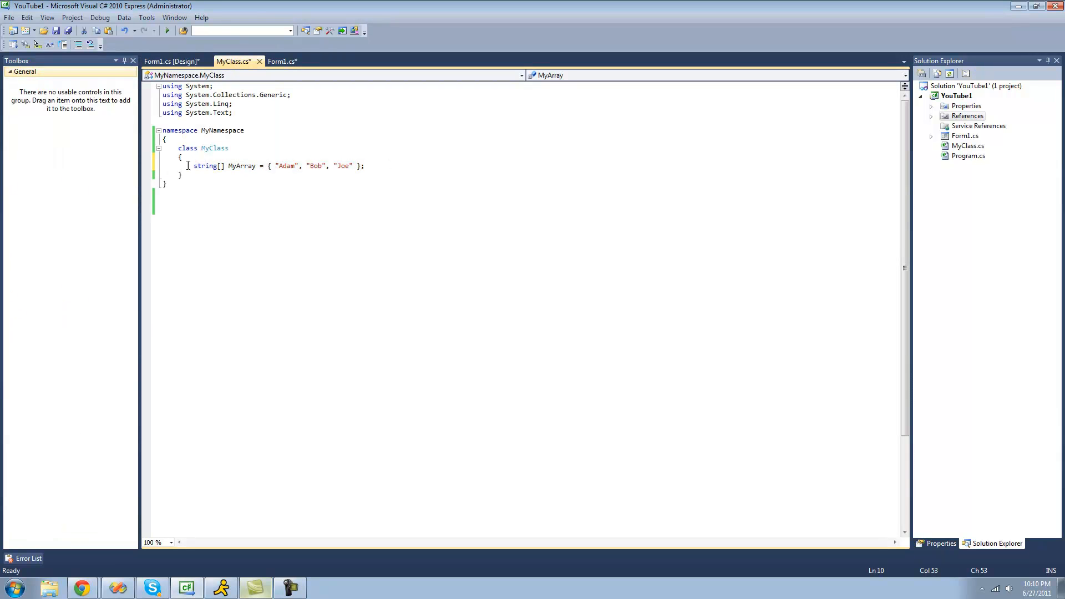
left_click_drag(276, 166, 353, 166)
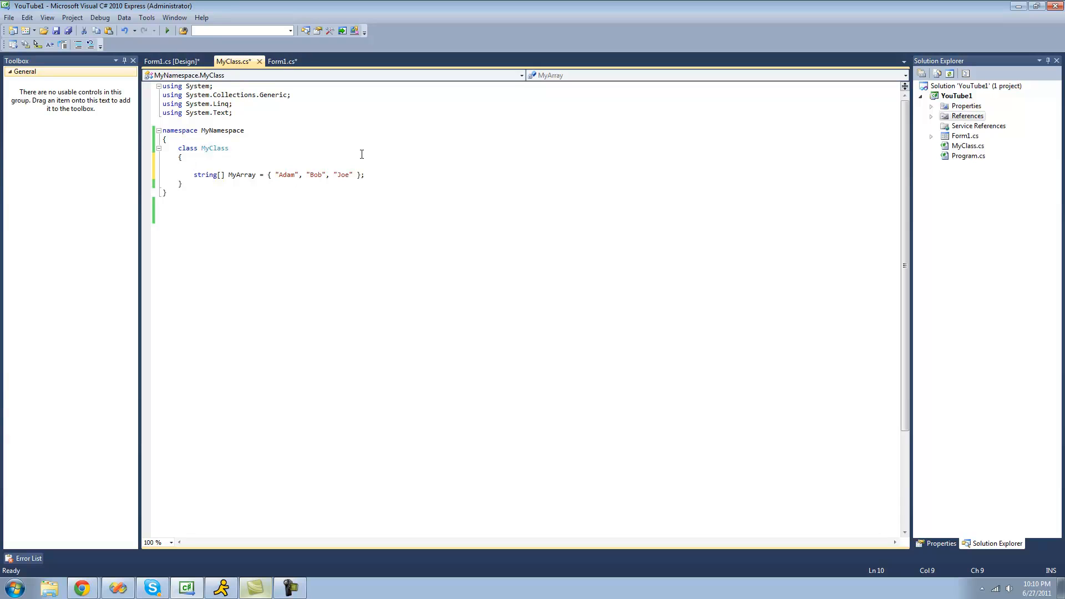
Declare 'public string this[int index]' with empty braces above MyArray.
type("public")
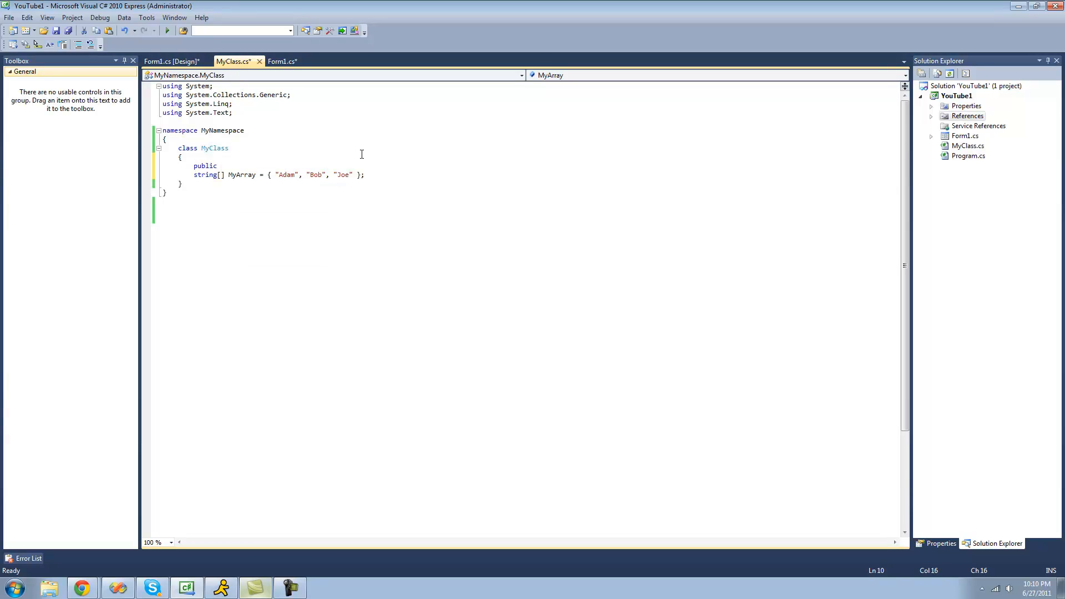
mouse_move(183, 176)
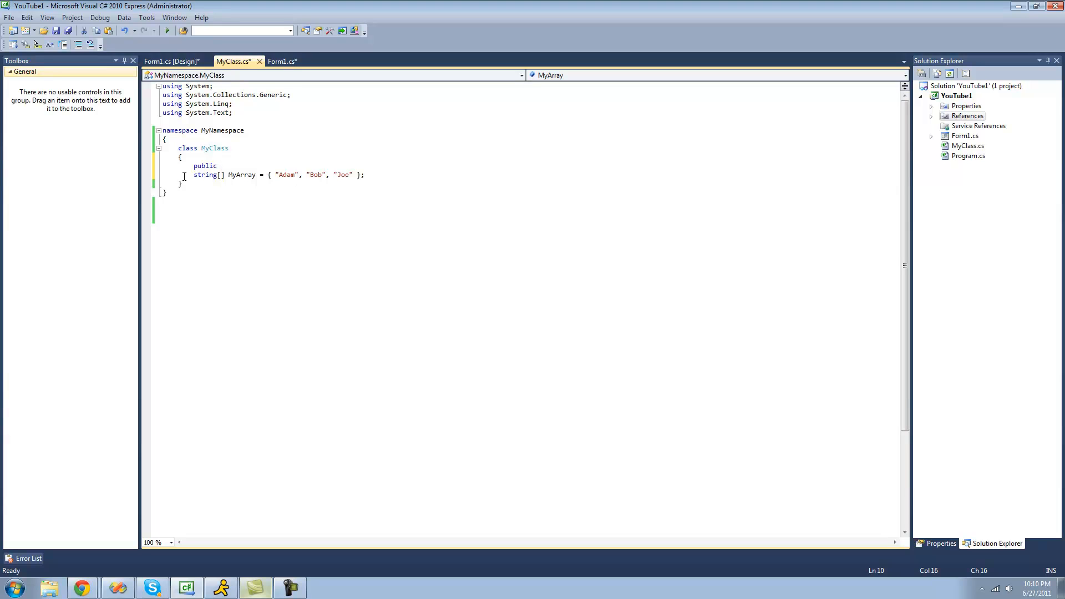
double_click(206, 175)
type(" string")
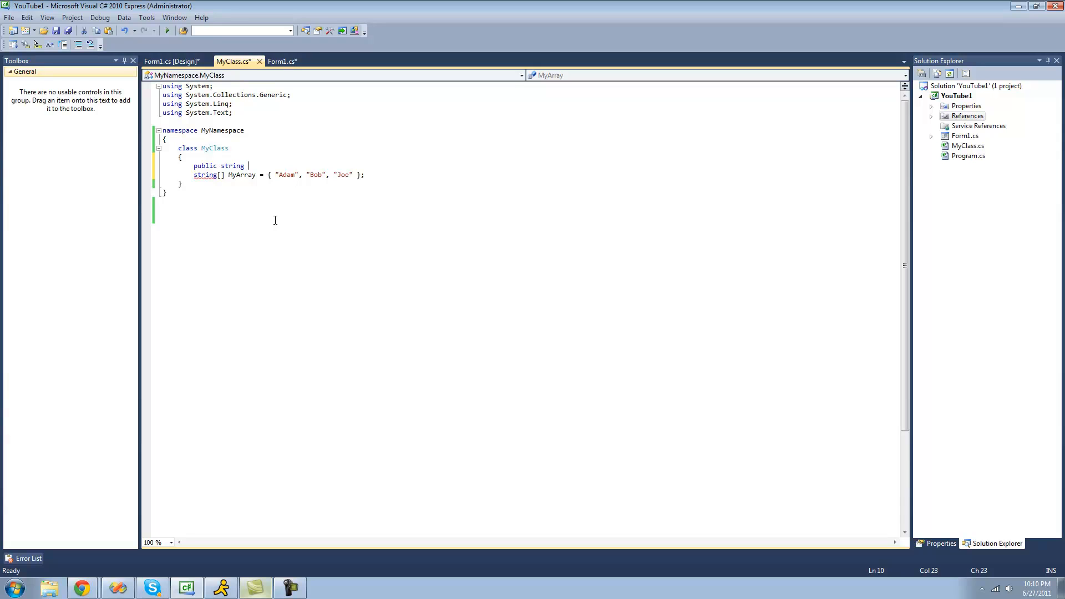
type("thi")
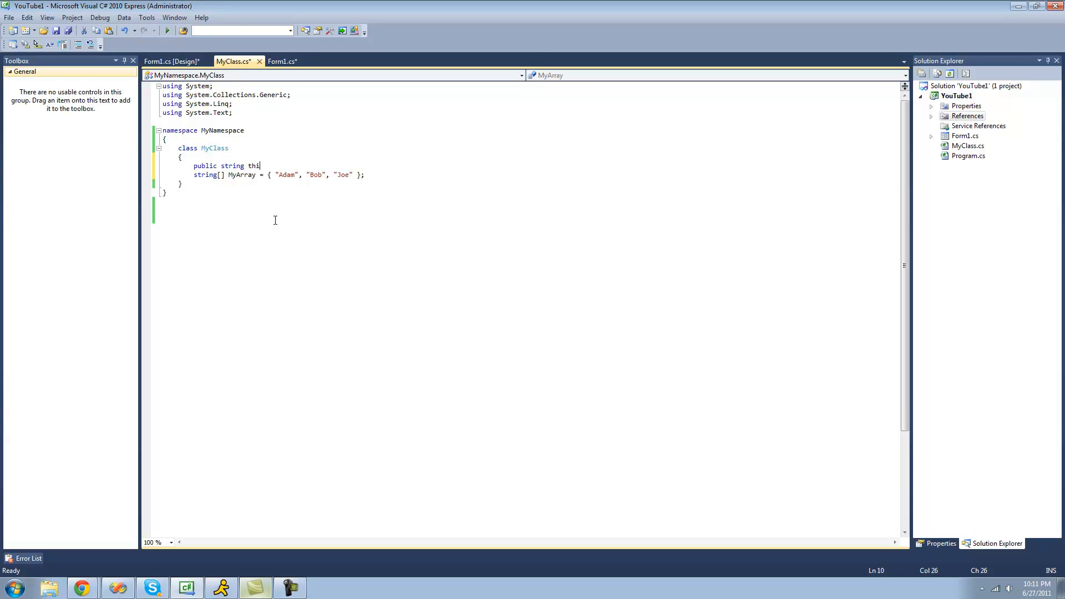
type("s[")
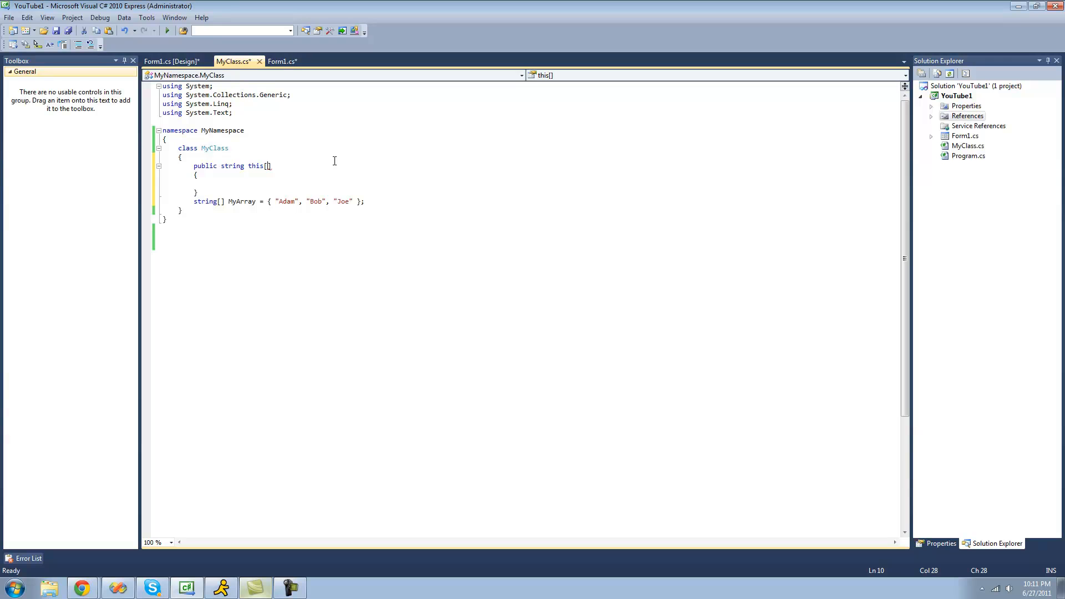
mouse_move(502, 138)
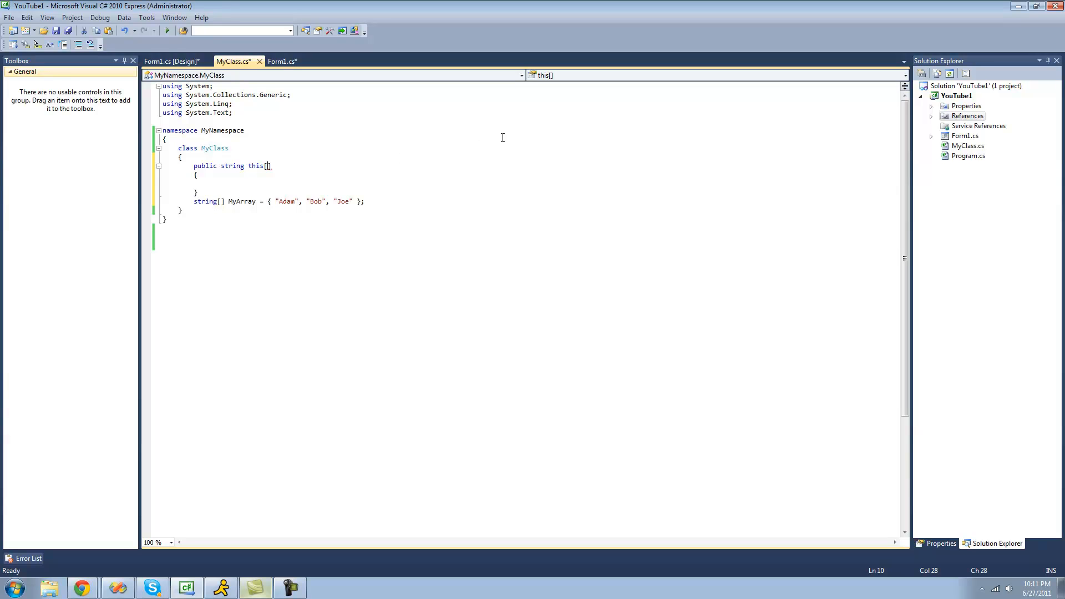
type("int index")
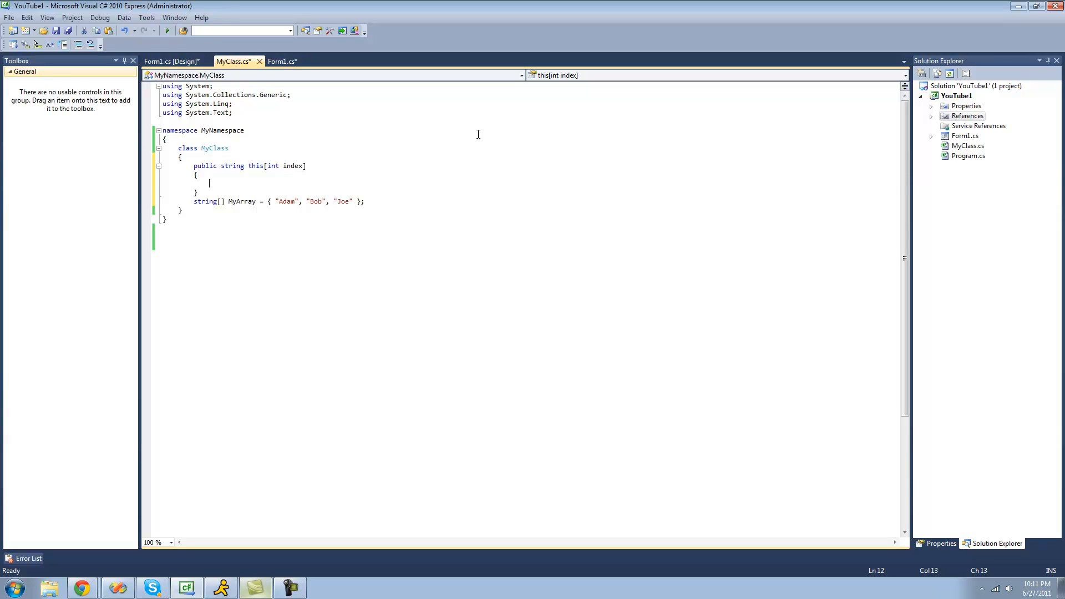
Add bare 'get;' and 'set;' accessors inside the indexer braces.
type("get;")
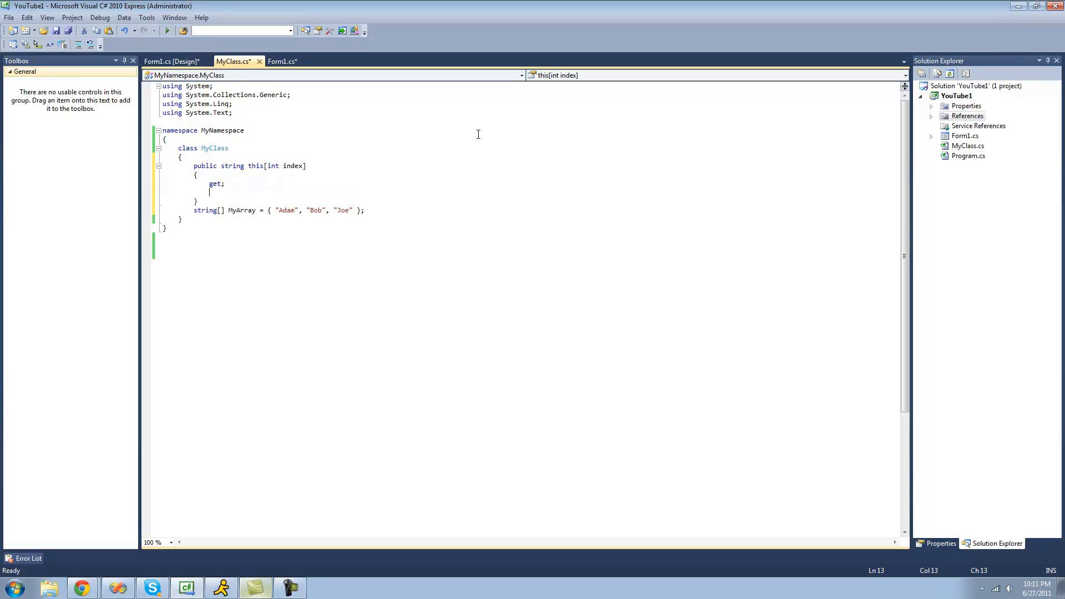
type("set;")
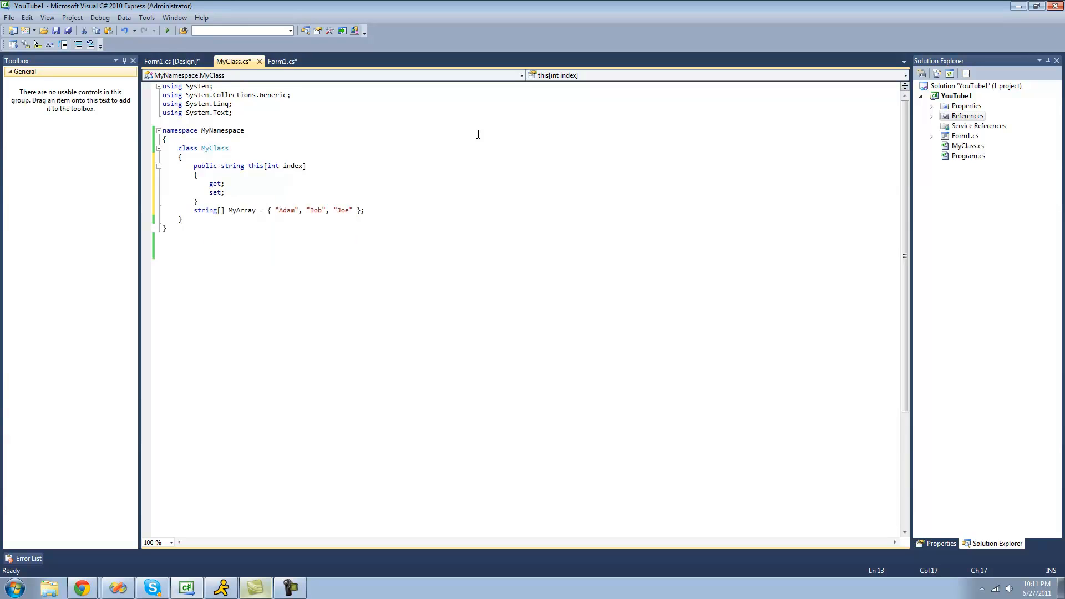
left_click(221, 183)
type(" {  }")
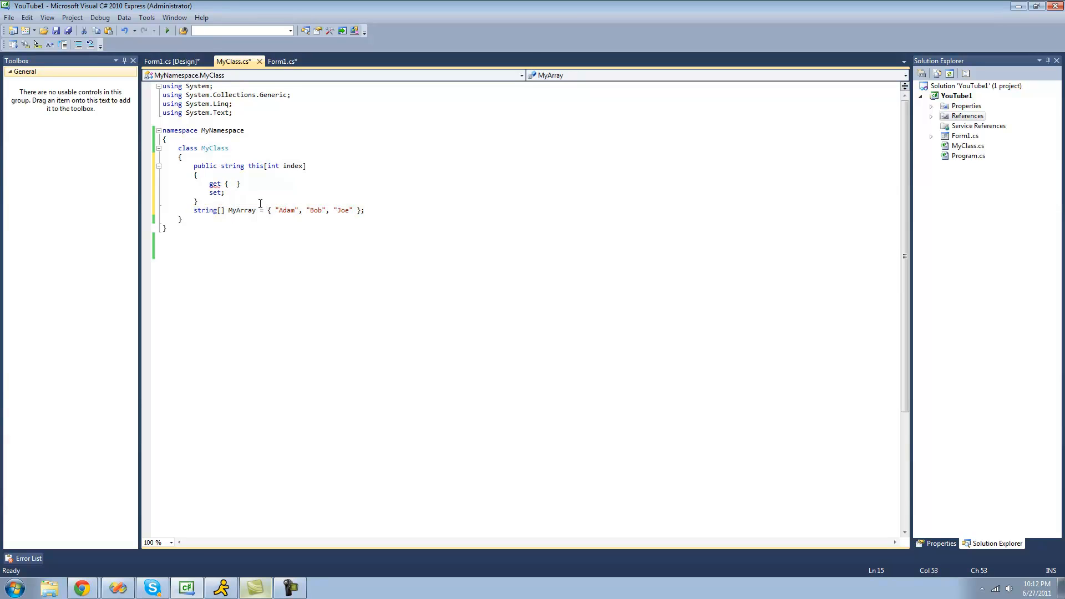
Give the get accessor the body '{ return MyArray[index]; }'.
left_click(231, 183)
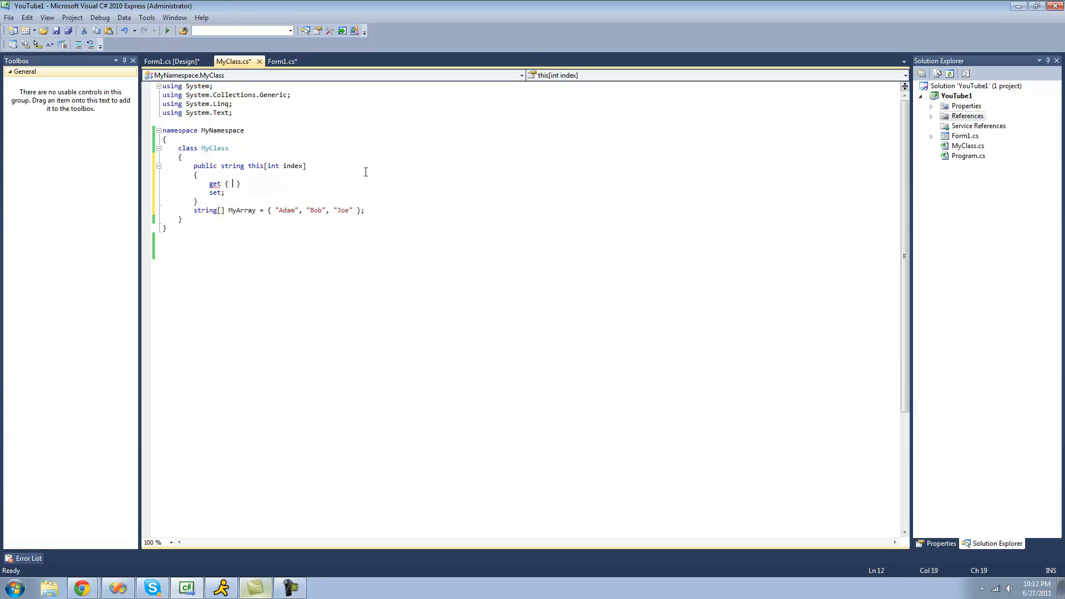
type("return")
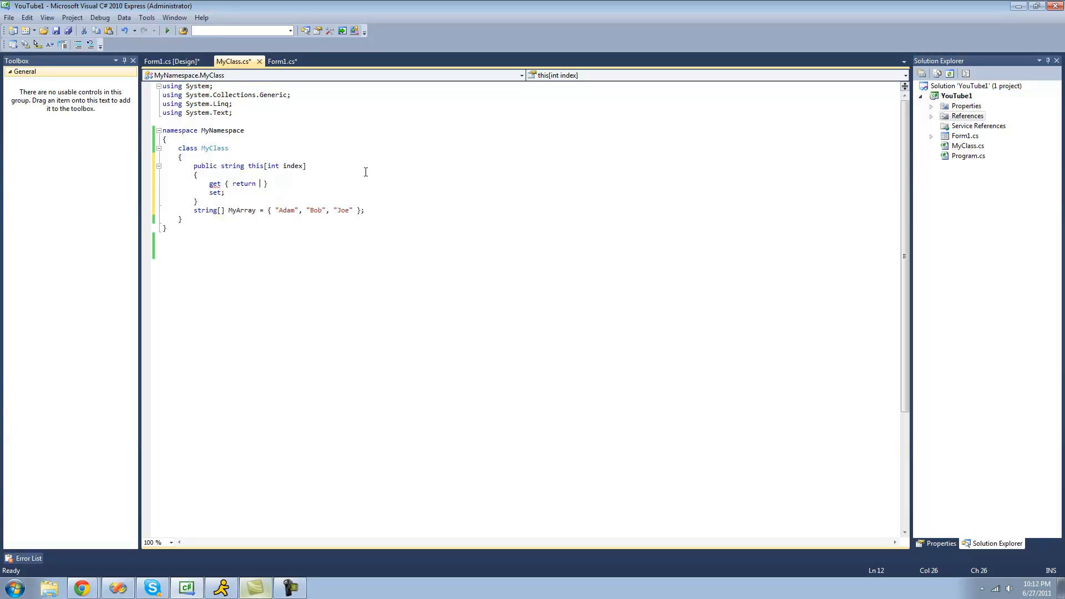
type("MyArray")
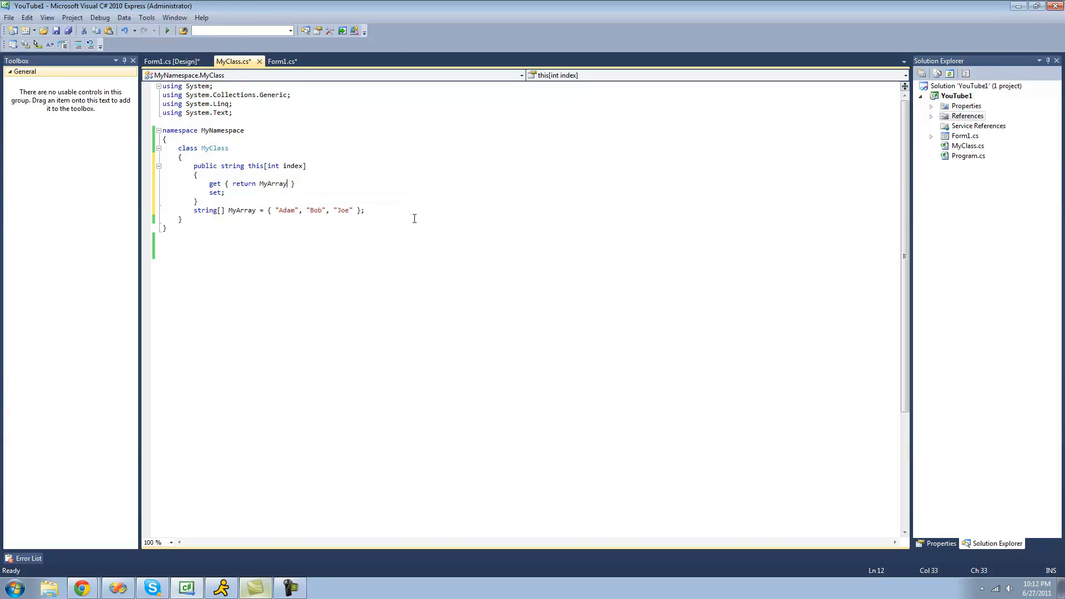
type("[inde")
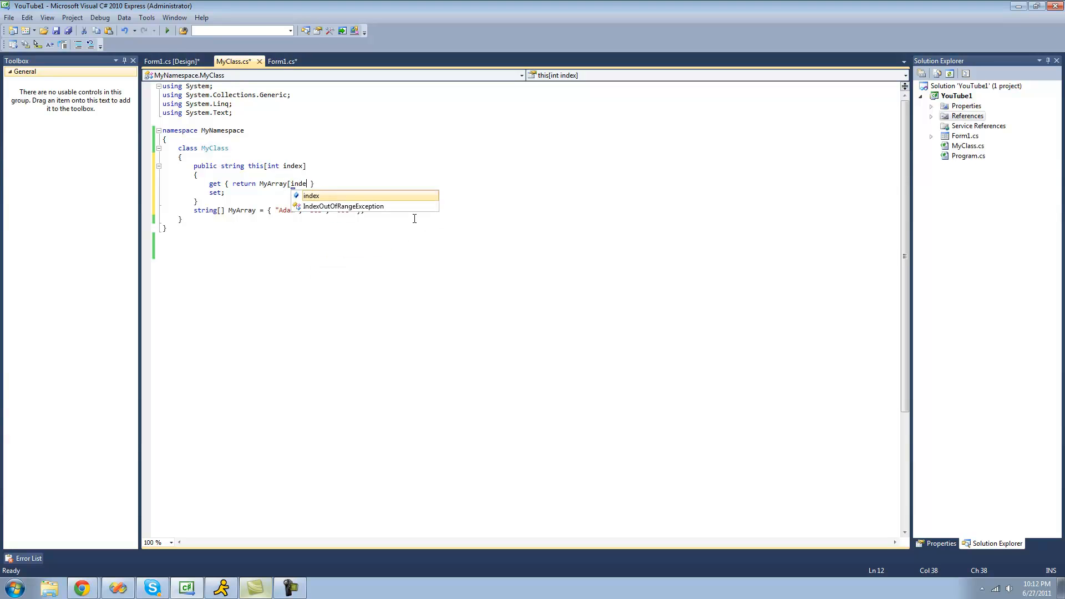
type("x];")
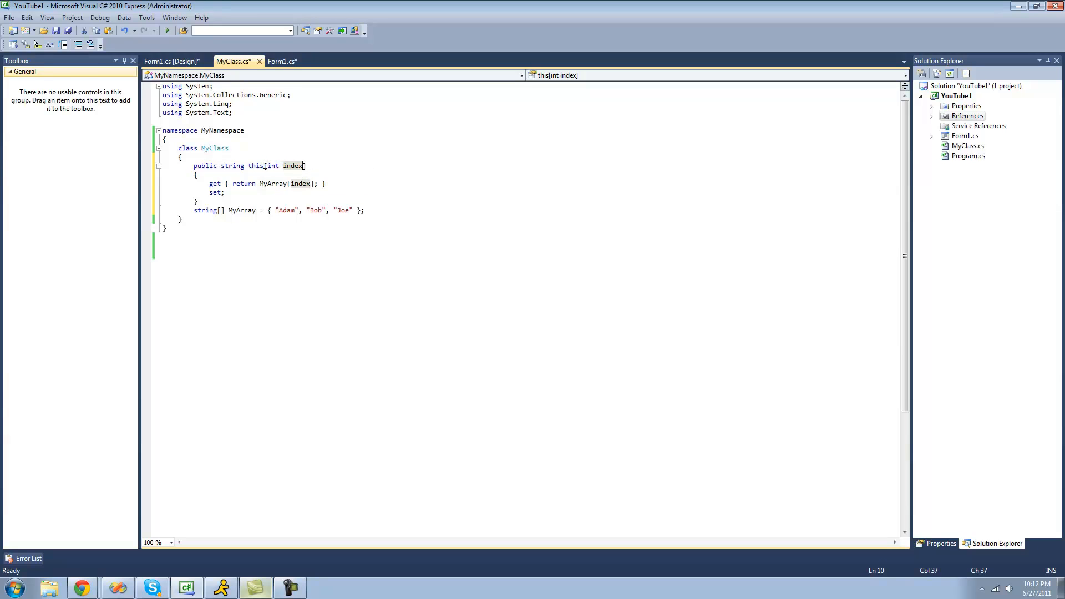
mouse_move(269, 184)
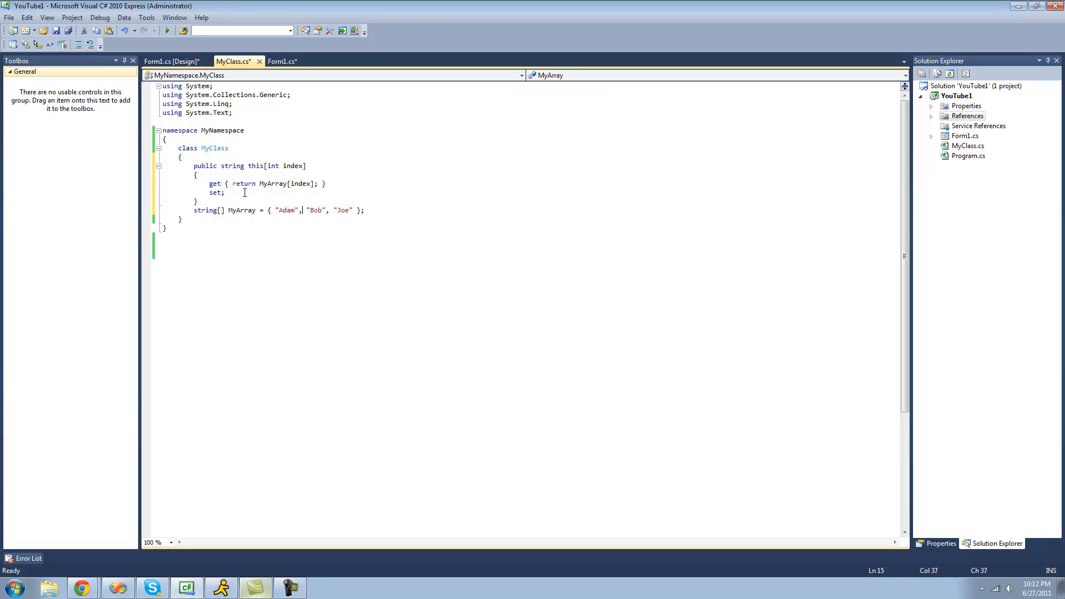
Replace the set semicolon with '{ MyArray[index] = value; }'.
left_click(329, 184)
type(" {  }")
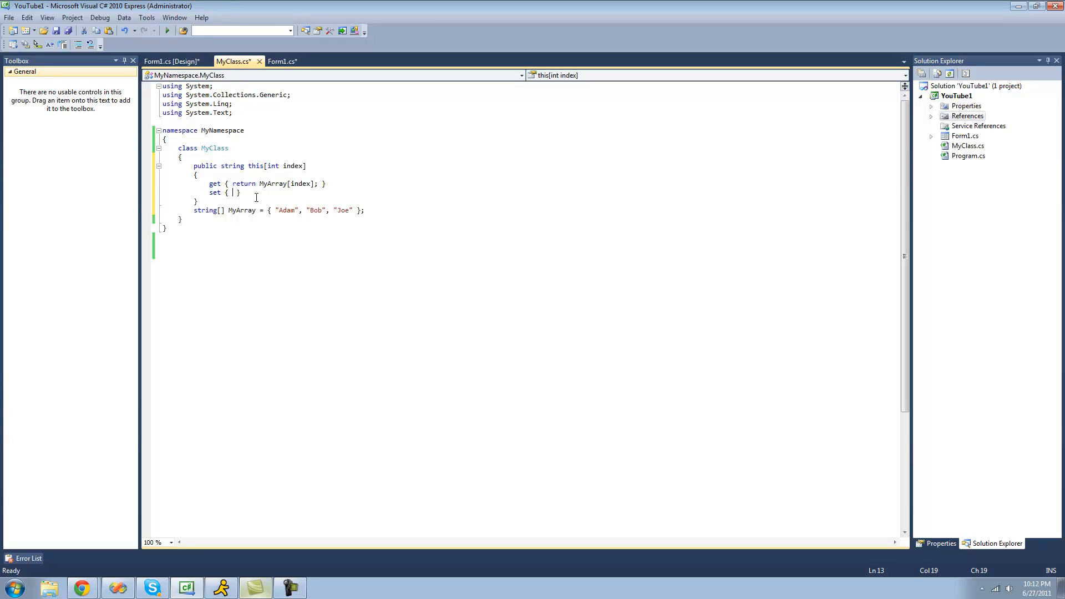
mouse_move(263, 180)
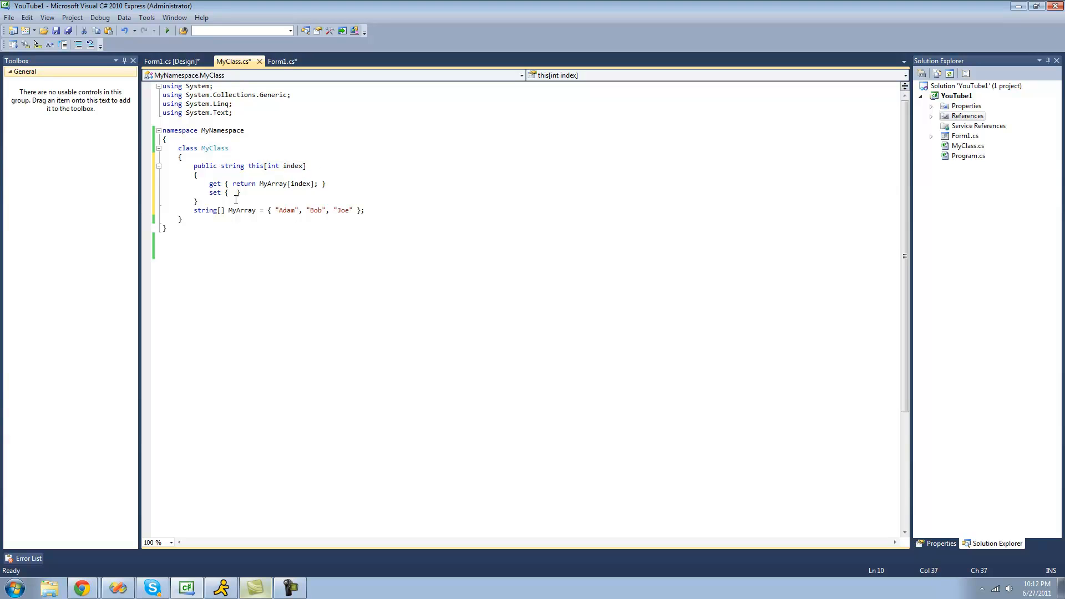
type("MyArray")
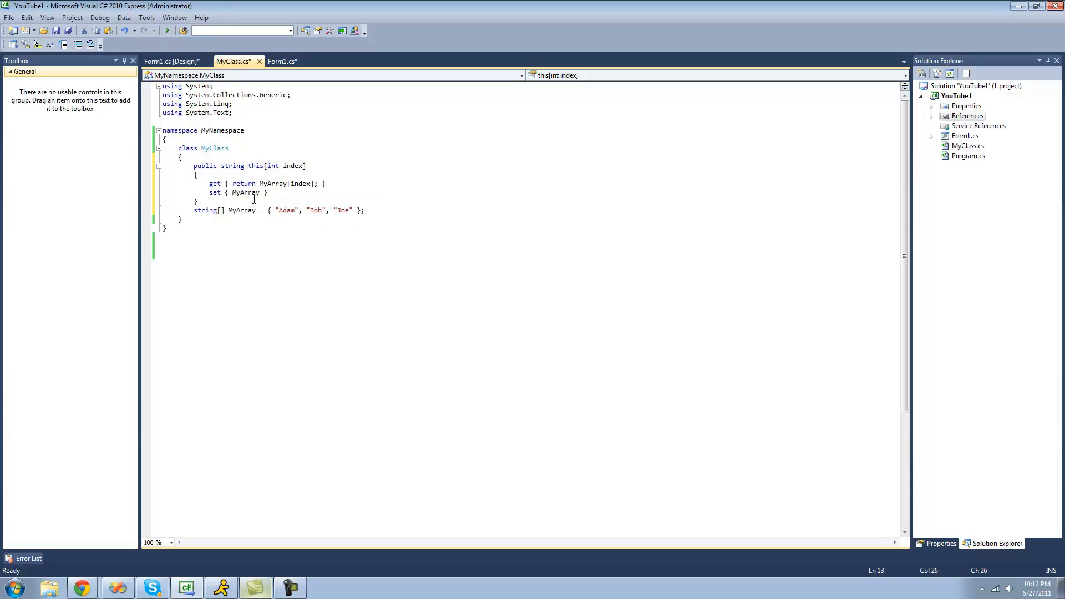
type("[index] =")
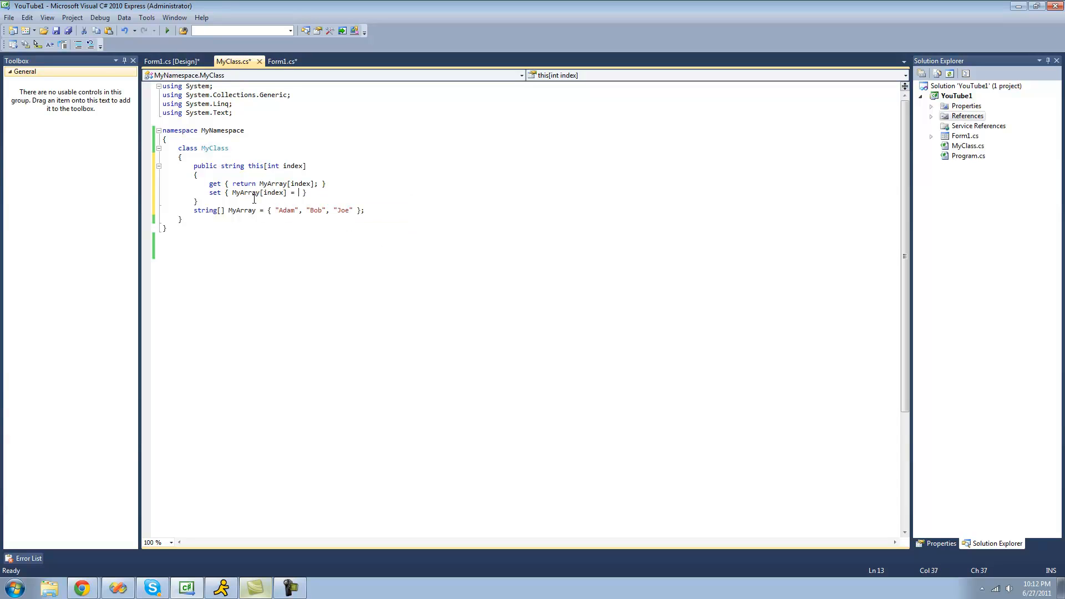
type("value;")
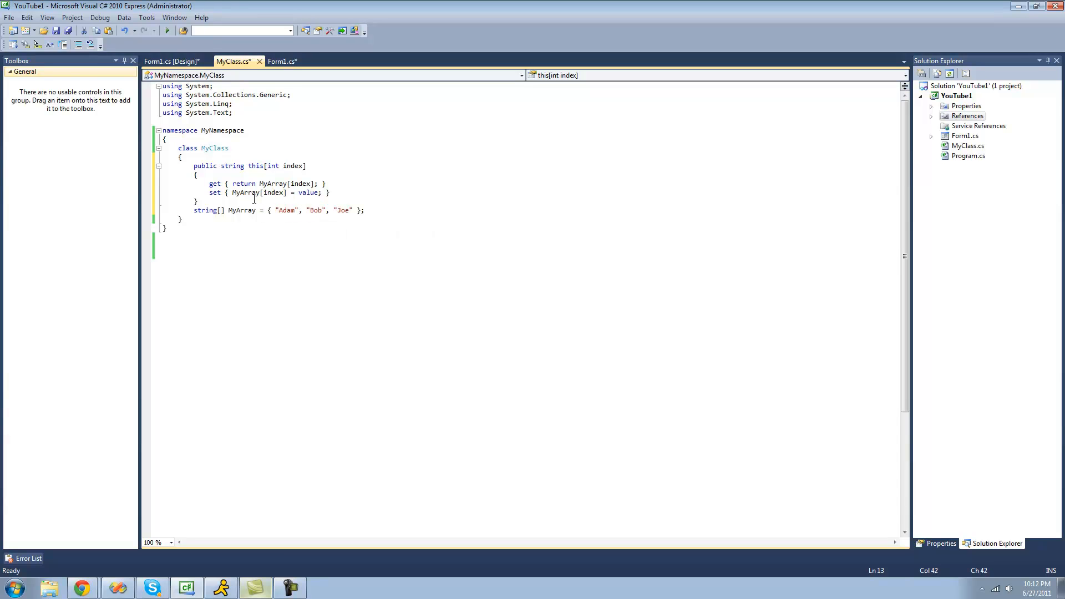
mouse_move(309, 193)
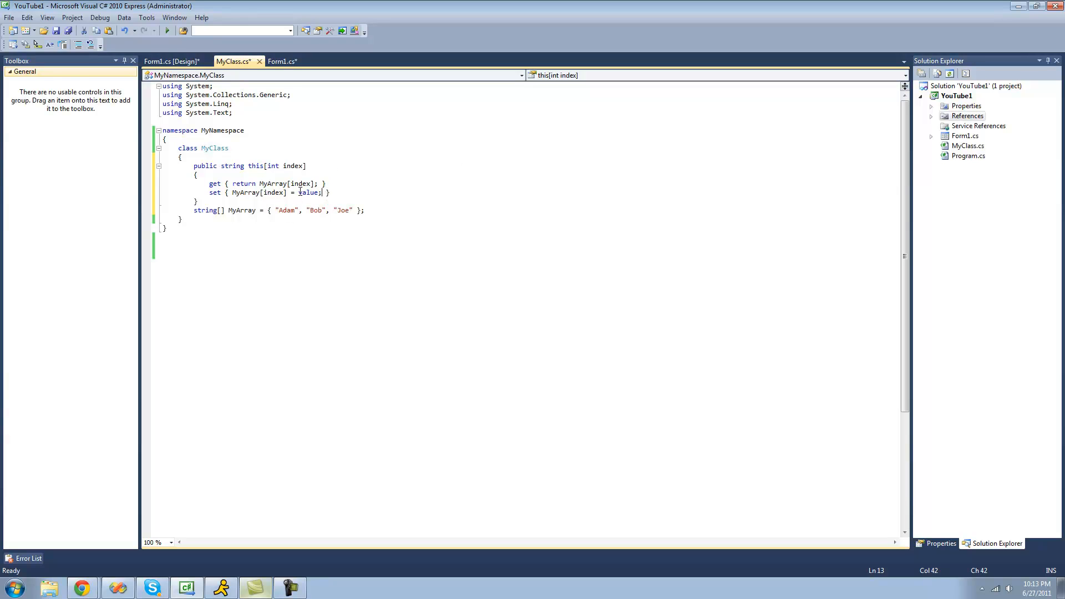
mouse_move(273, 192)
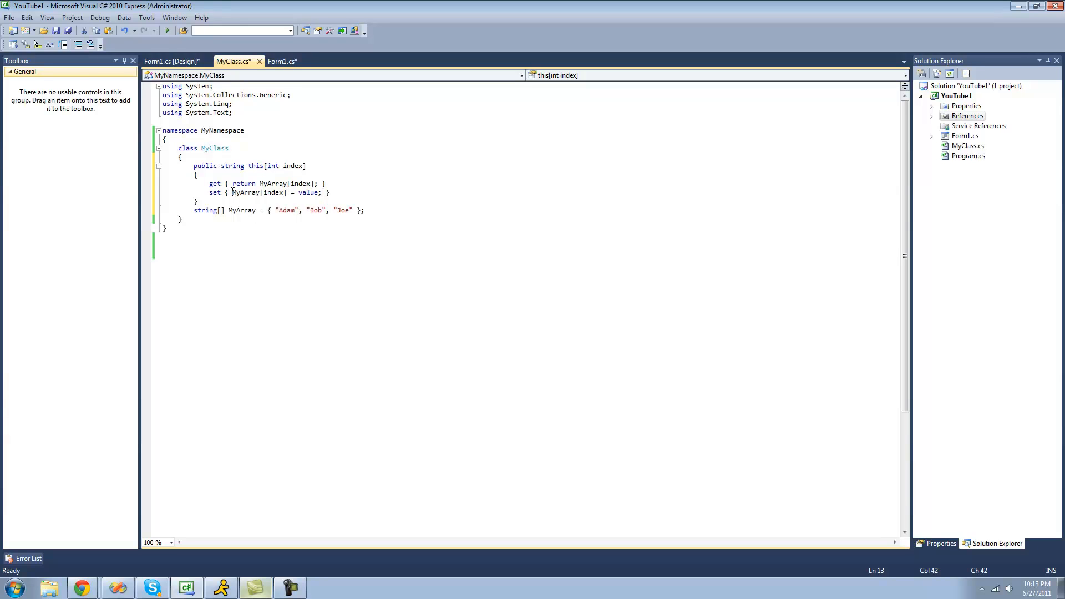
mouse_move(309, 193)
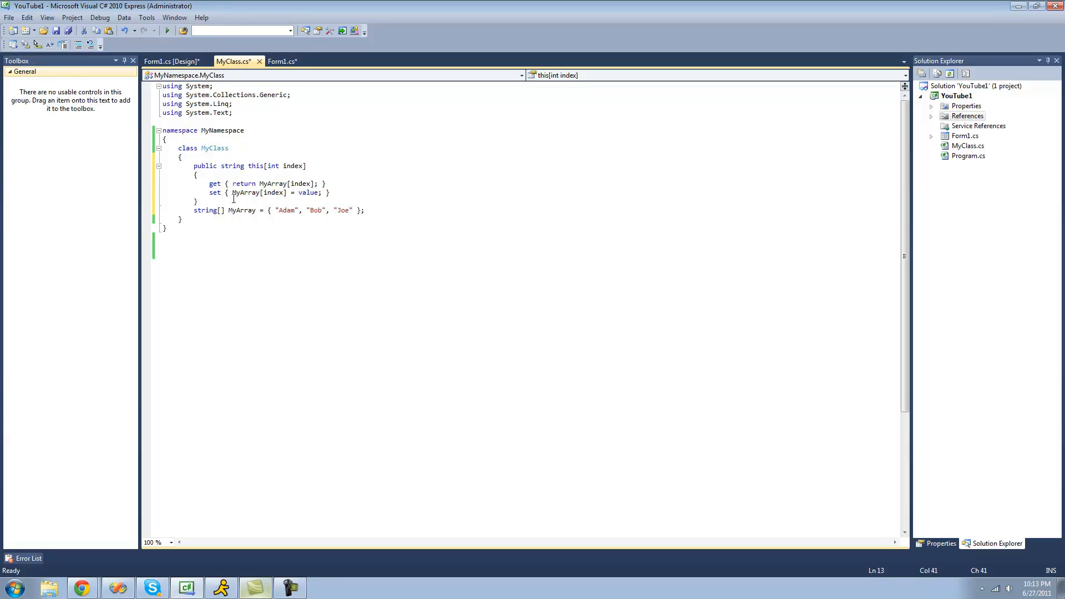
mouse_move(282, 61)
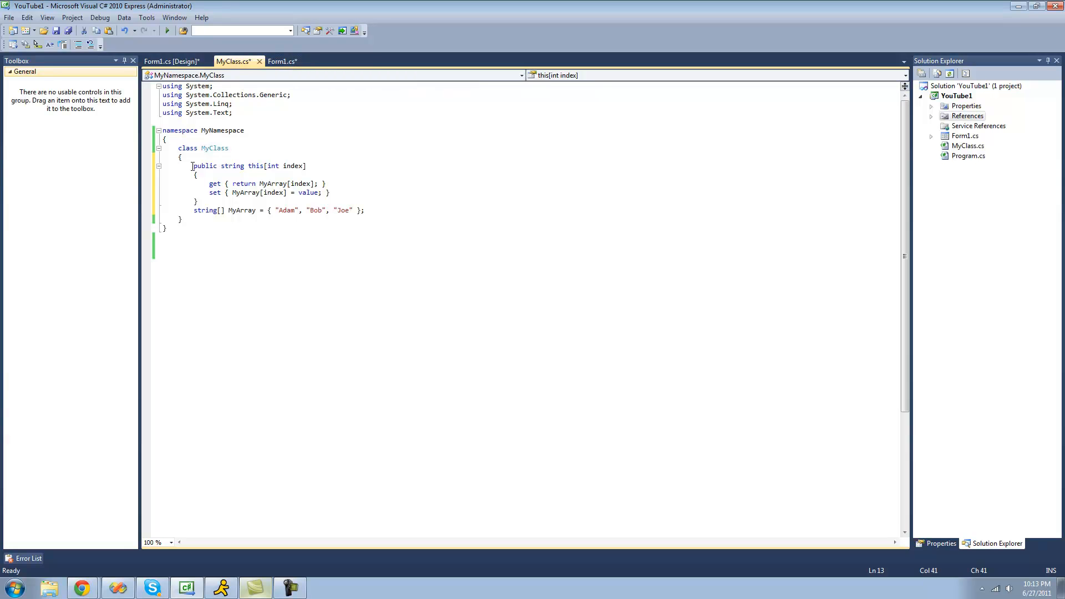
In Form1's button1_Click, write 'MyClass mc = new MyClass();'.
left_click(282, 61)
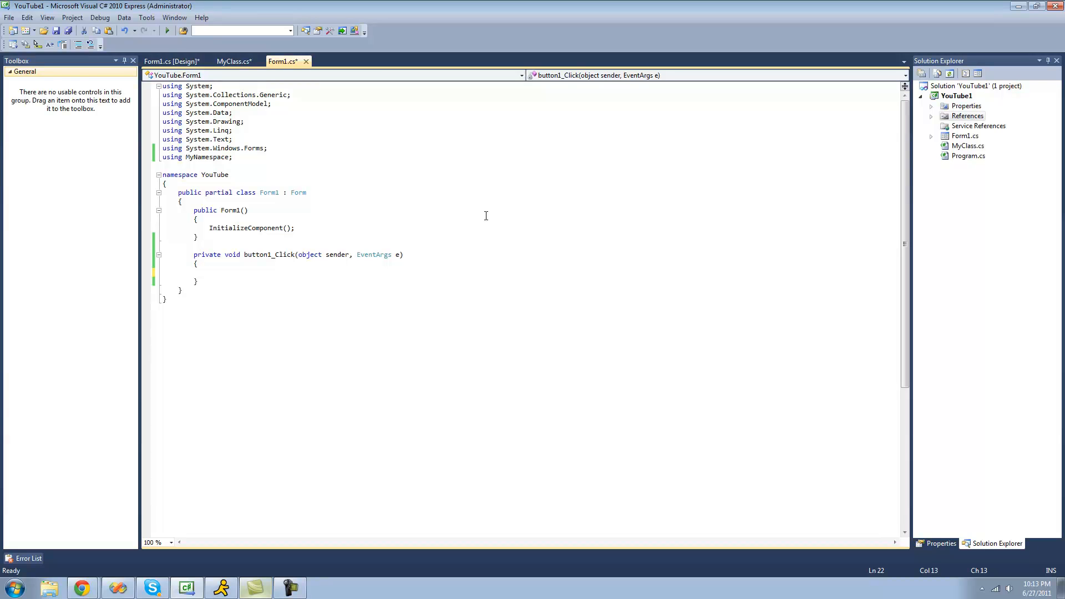
type("My")
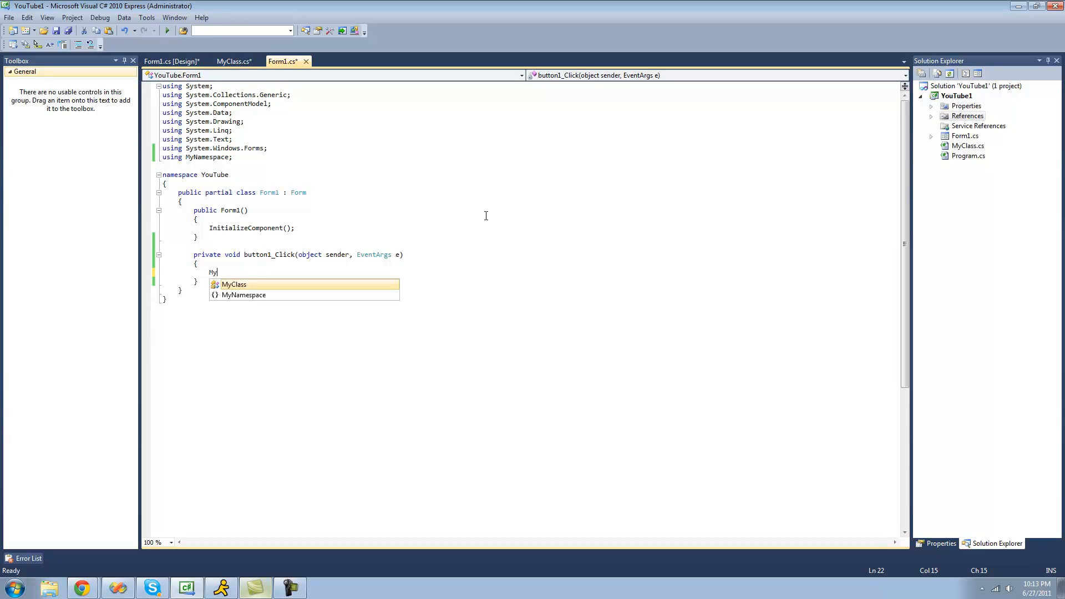
type("Class mc = ne")
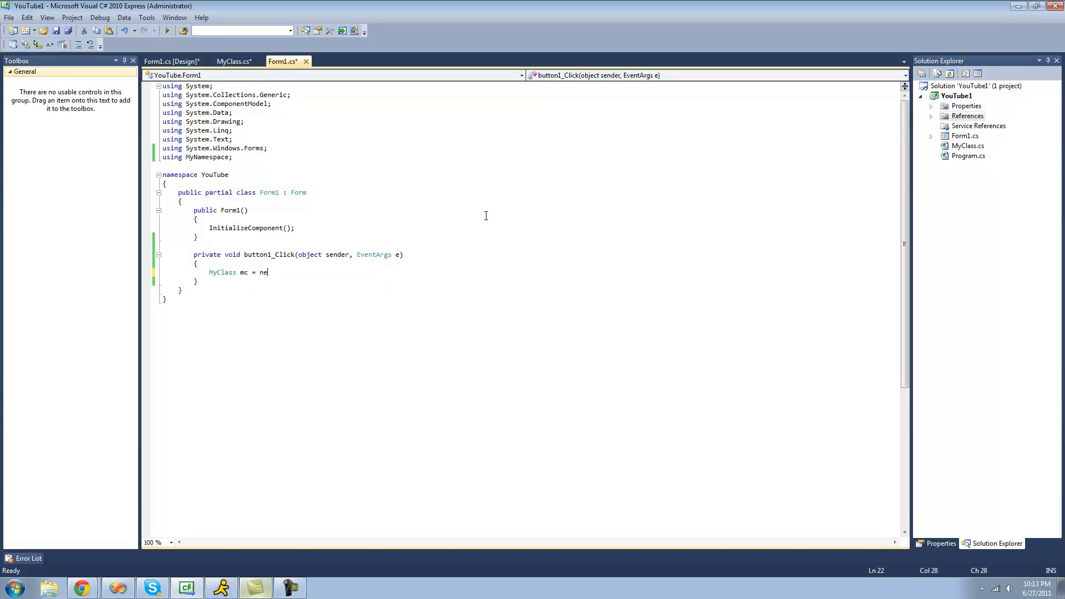
type("w MyClass();")
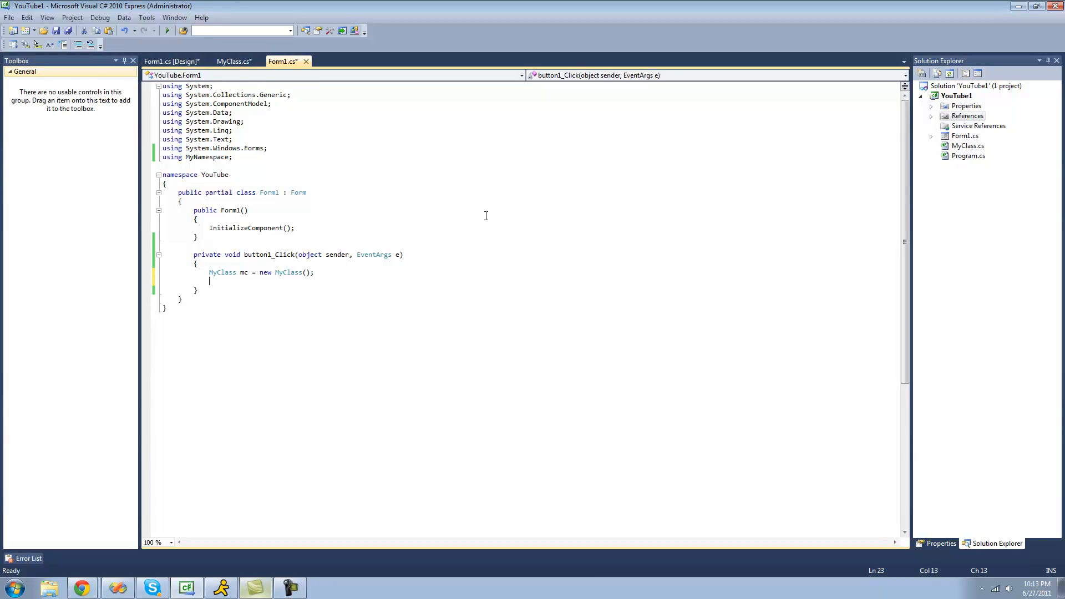
Add the statement 'mc[0];' and briefly review the MyClass code before returning.
type("mc")
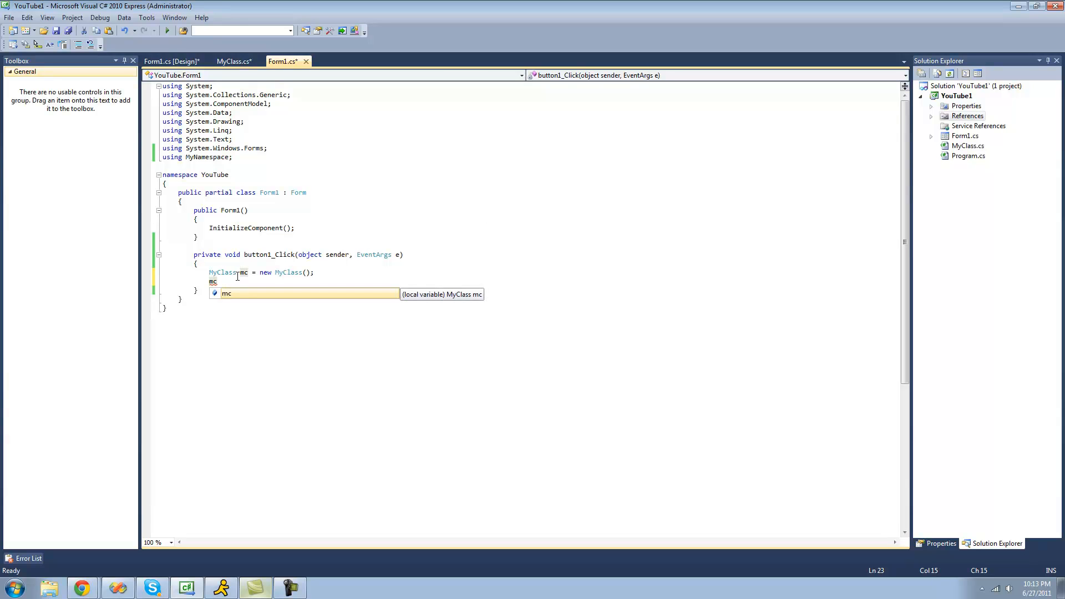
type("[")
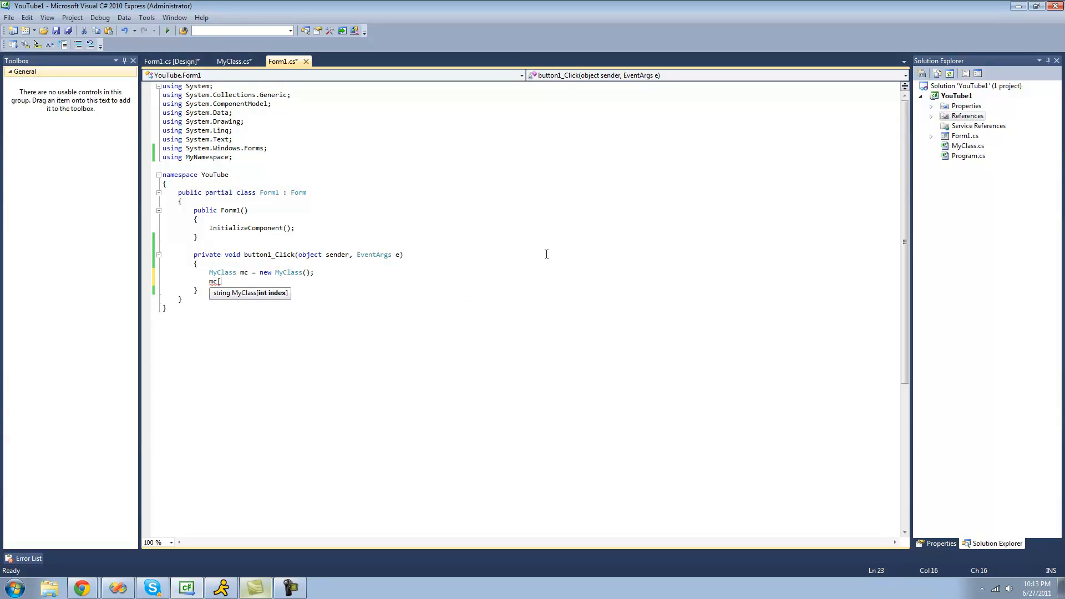
mouse_move(261, 298)
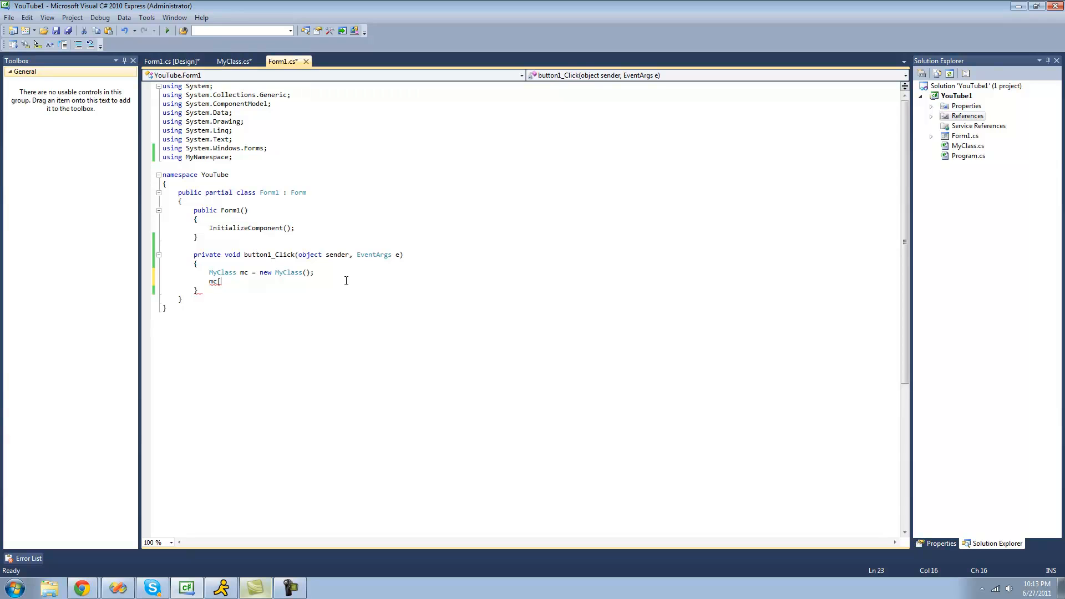
type("[")
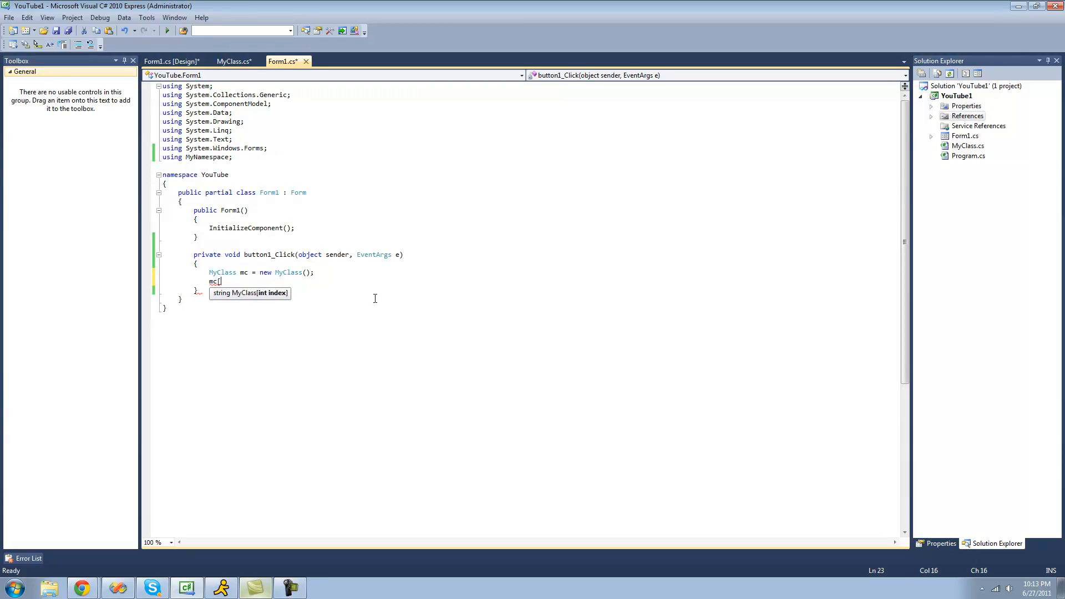
type("0];")
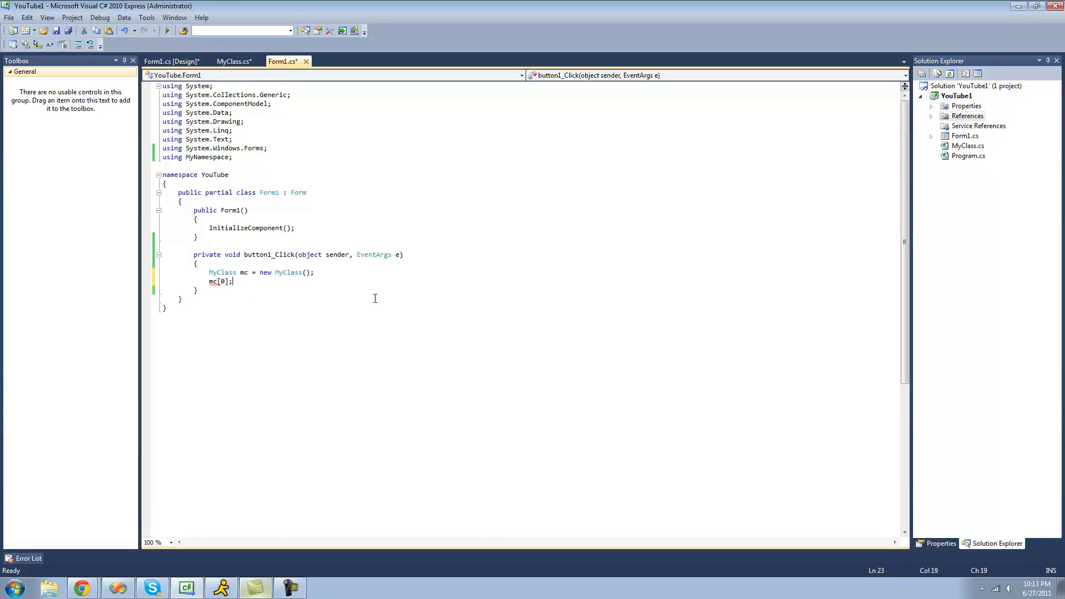
left_click(231, 61)
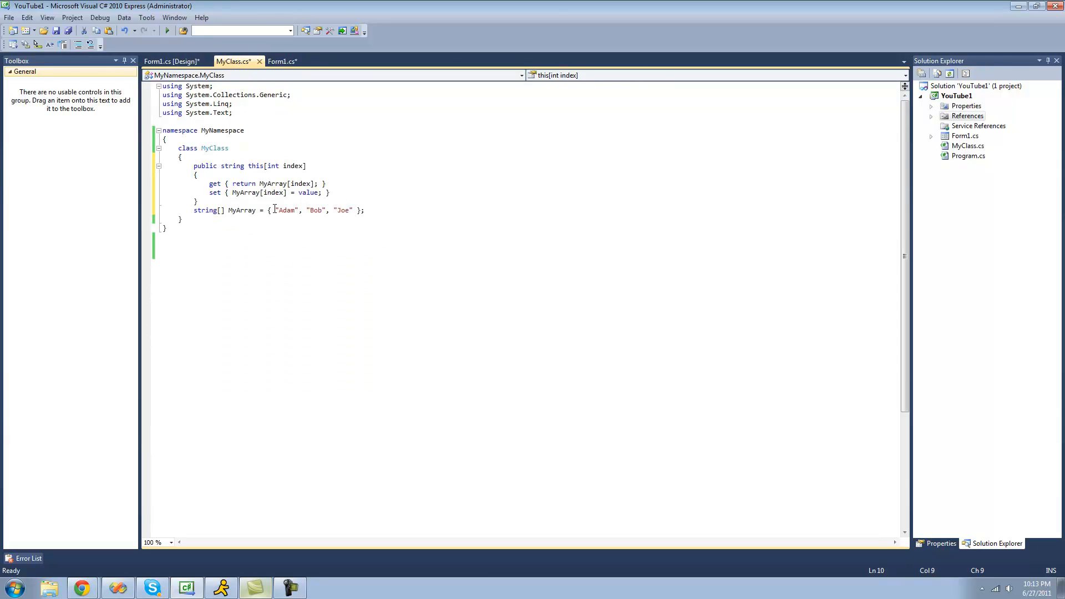
left_click(282, 61)
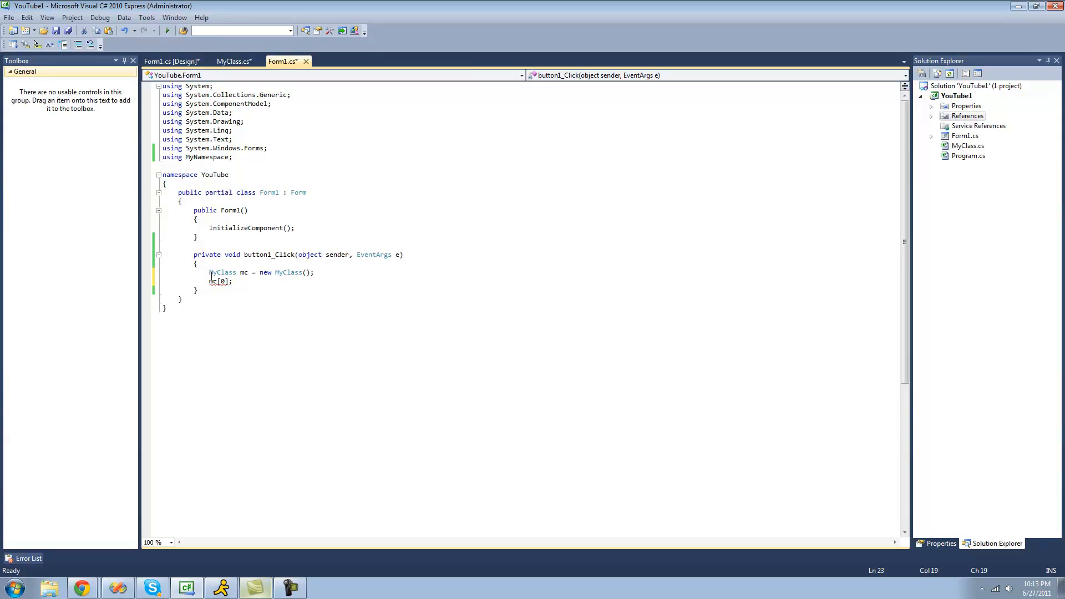
Wrap mc[0] in MessageBox.Show(...) and start debugging.
type("MessageBo")
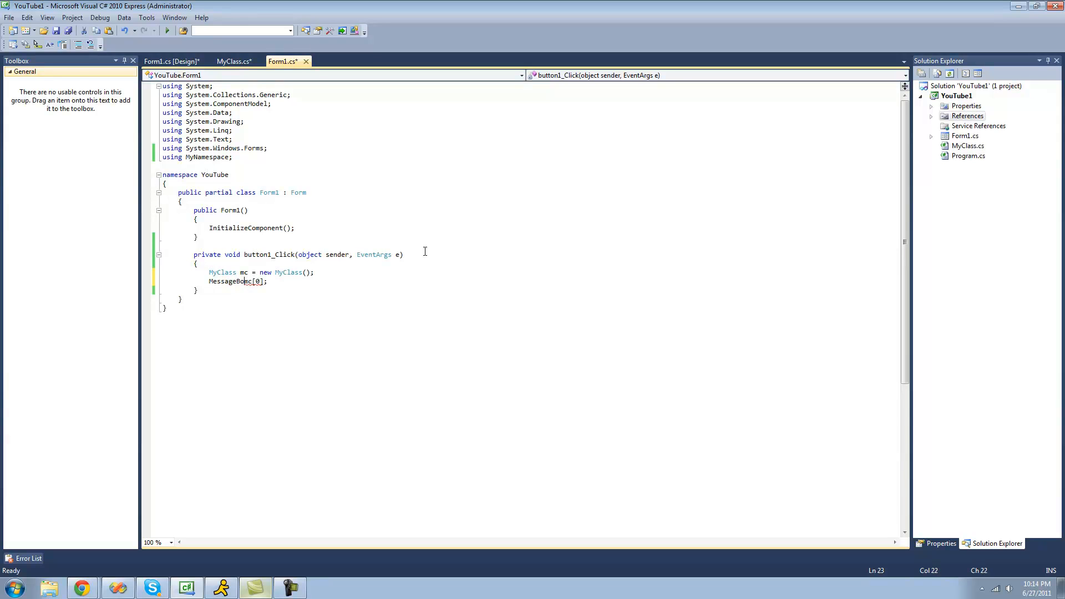
type(".Show(")
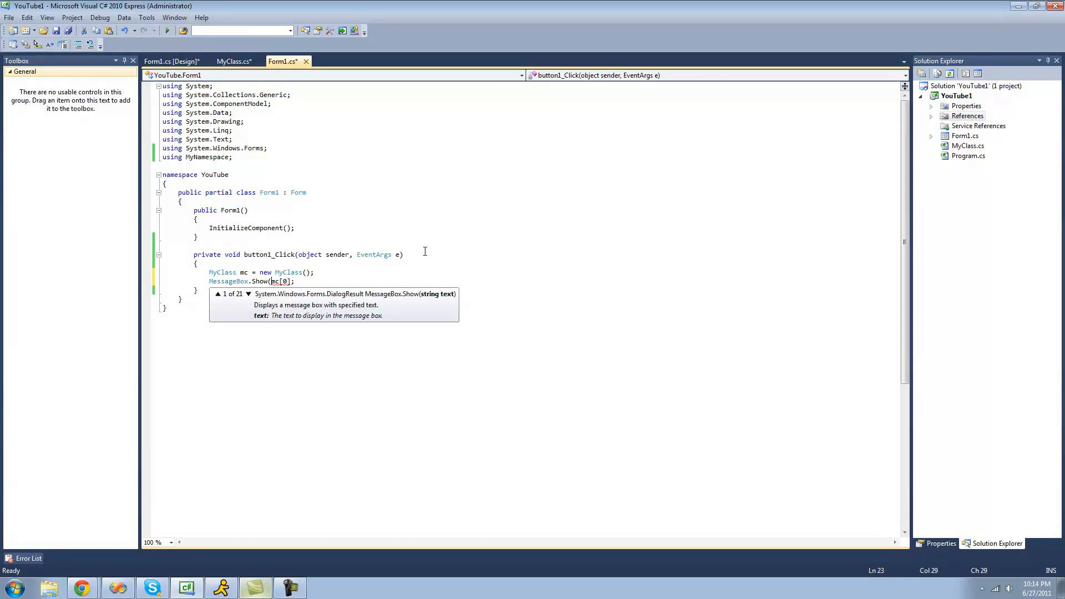
type(")")
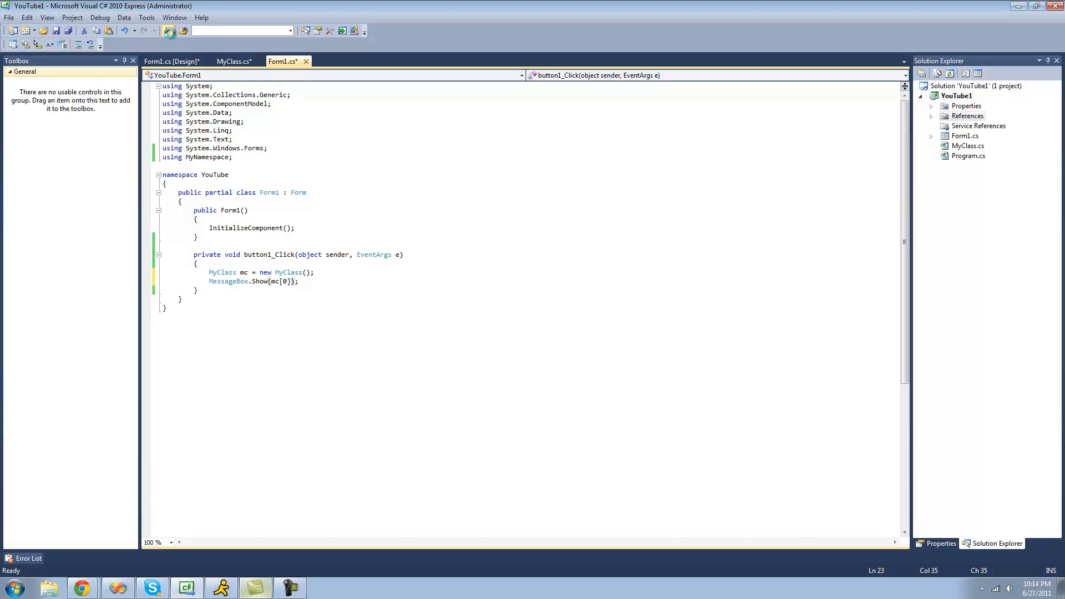
left_click(164, 30)
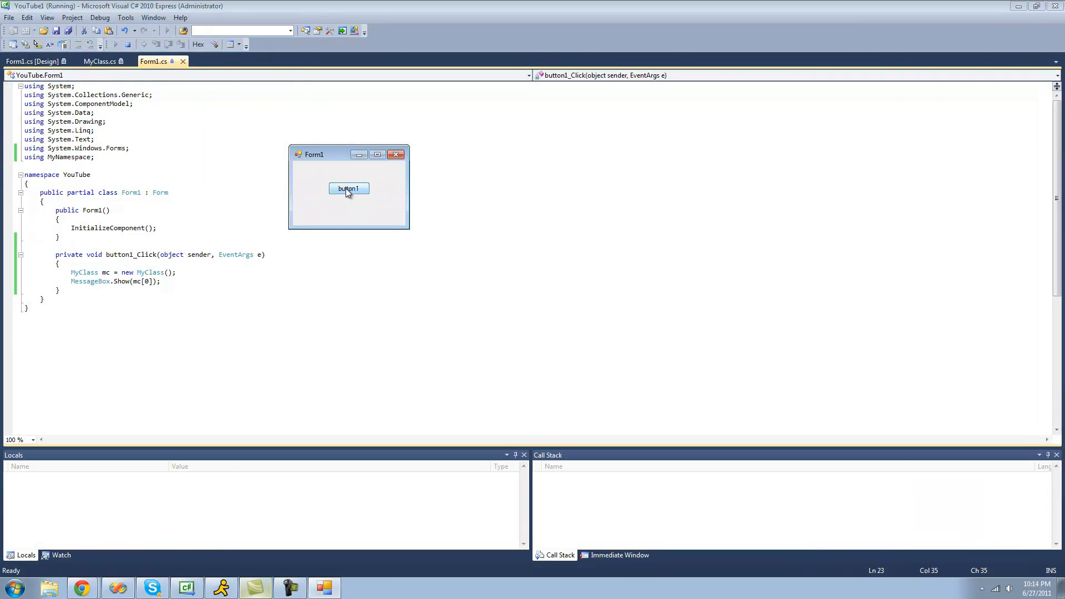
Press button1 in the running form and dismiss the 'Adam' message box.
left_click(349, 188)
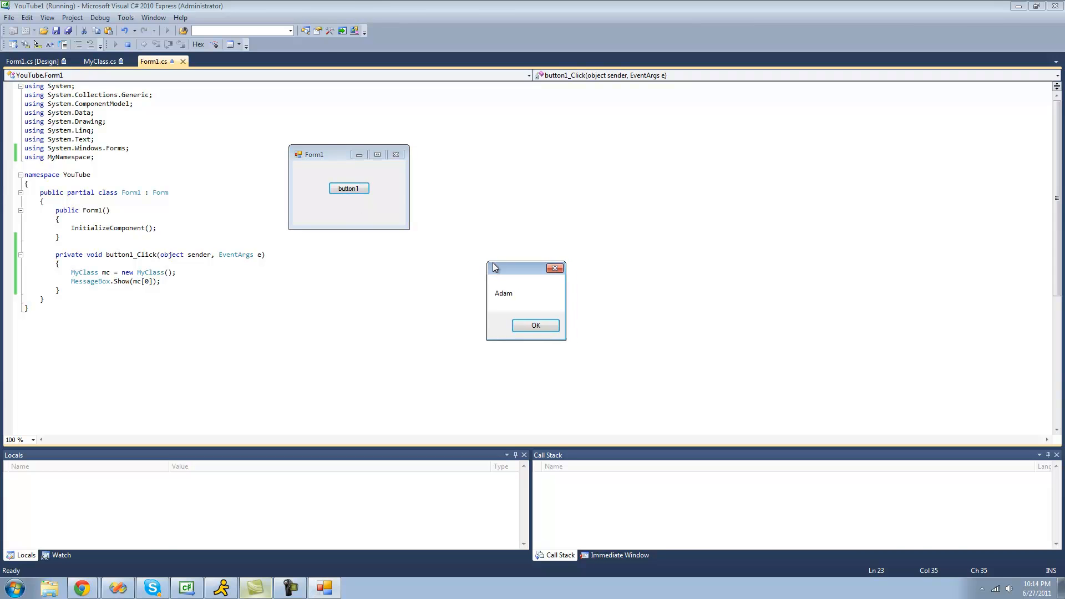
left_click(536, 325)
type("1")
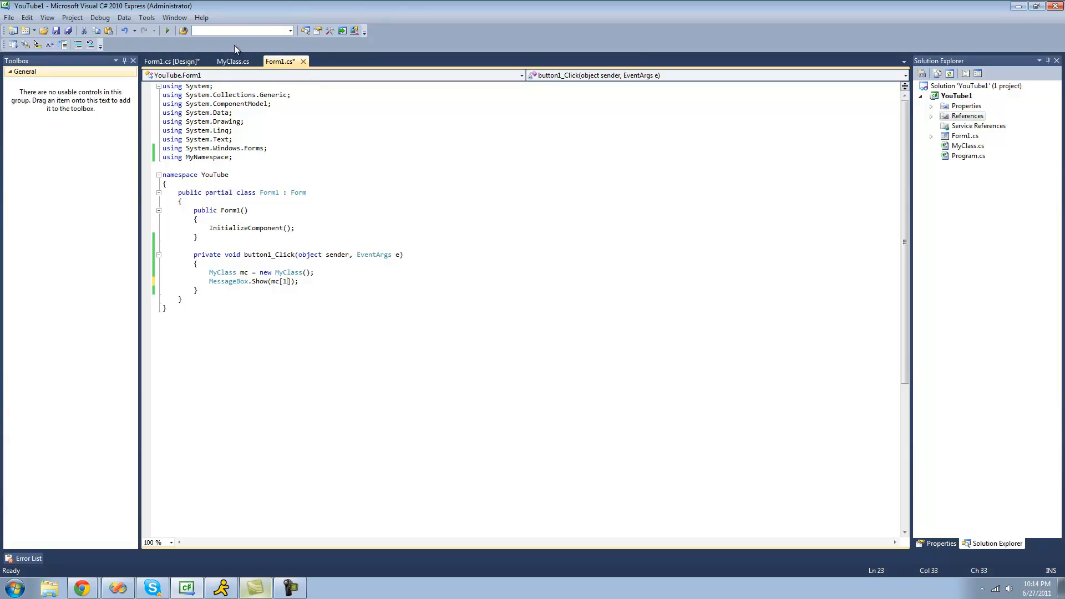
Review the names array in MyClass, rerun, and press button1 to show element 1.
left_click(233, 61)
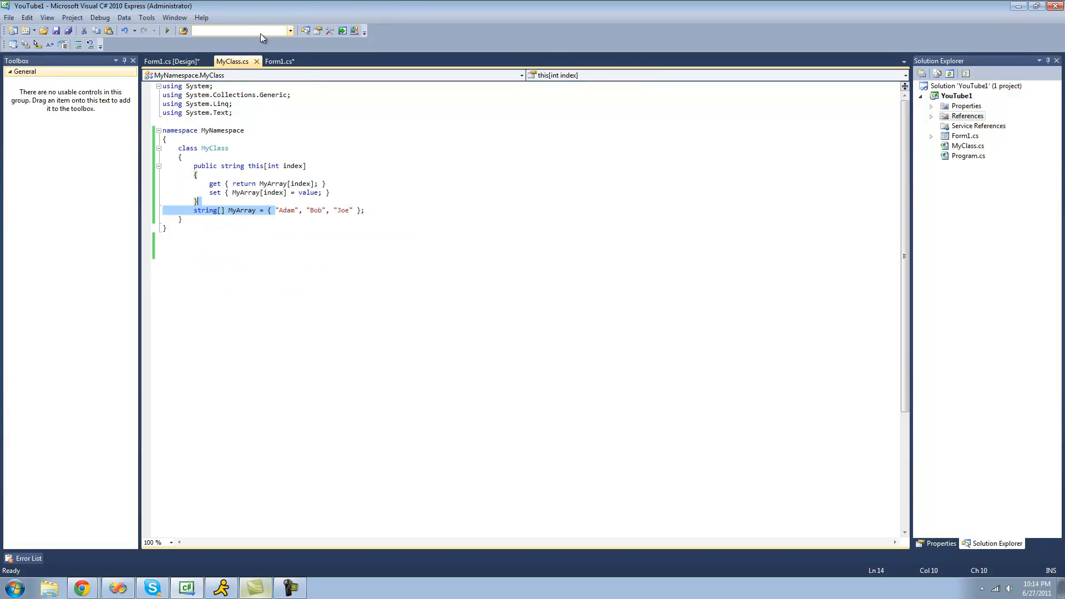
left_click(167, 30)
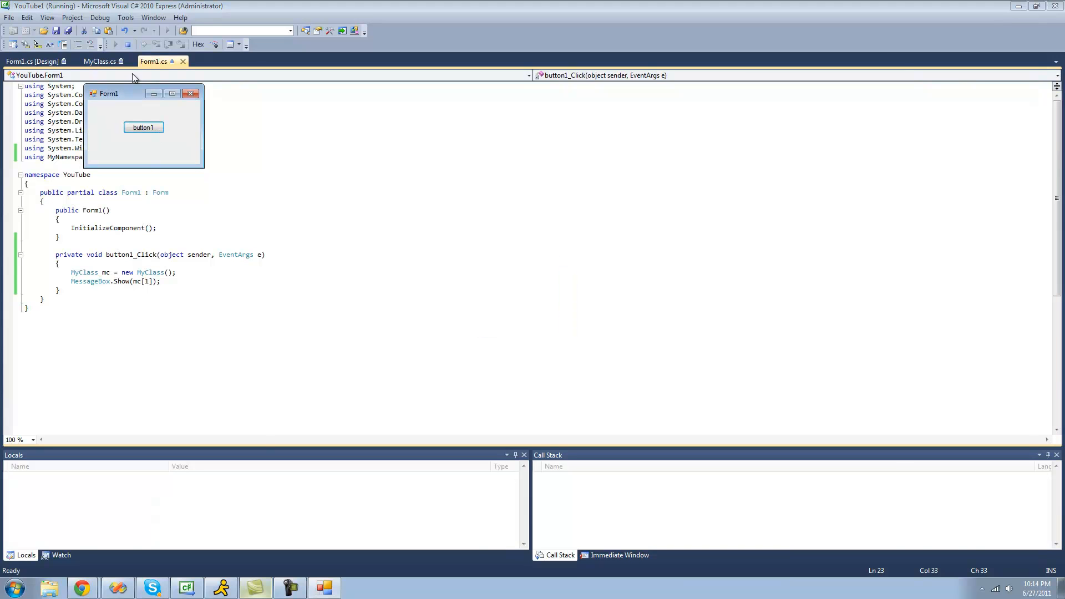
left_click(191, 93)
type("mc[")
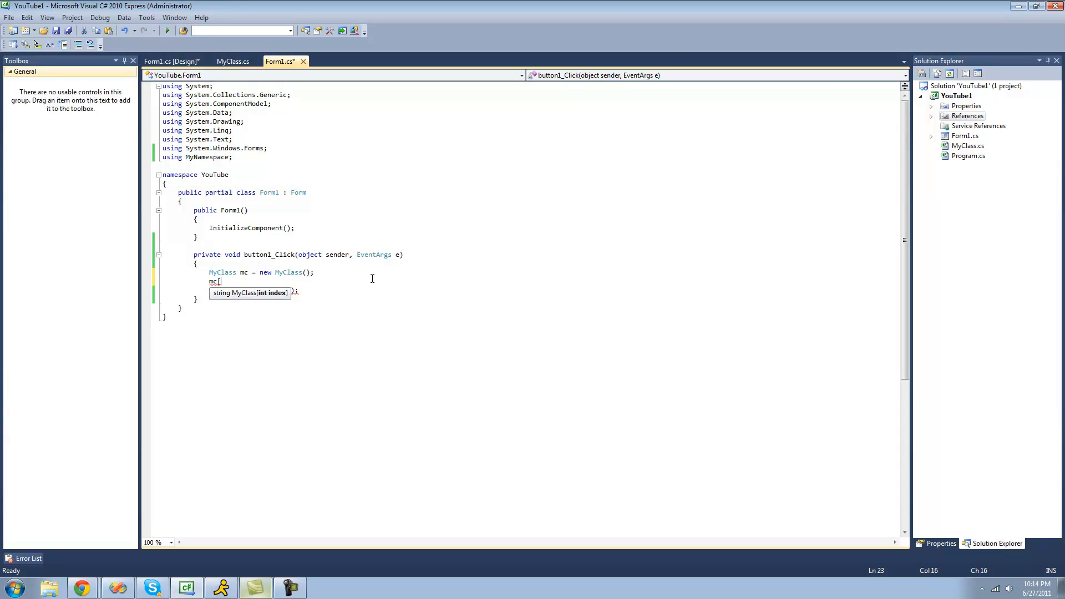
Write 'mc[1] = "Dylan";' before the message box and build with F5.
type("1]")
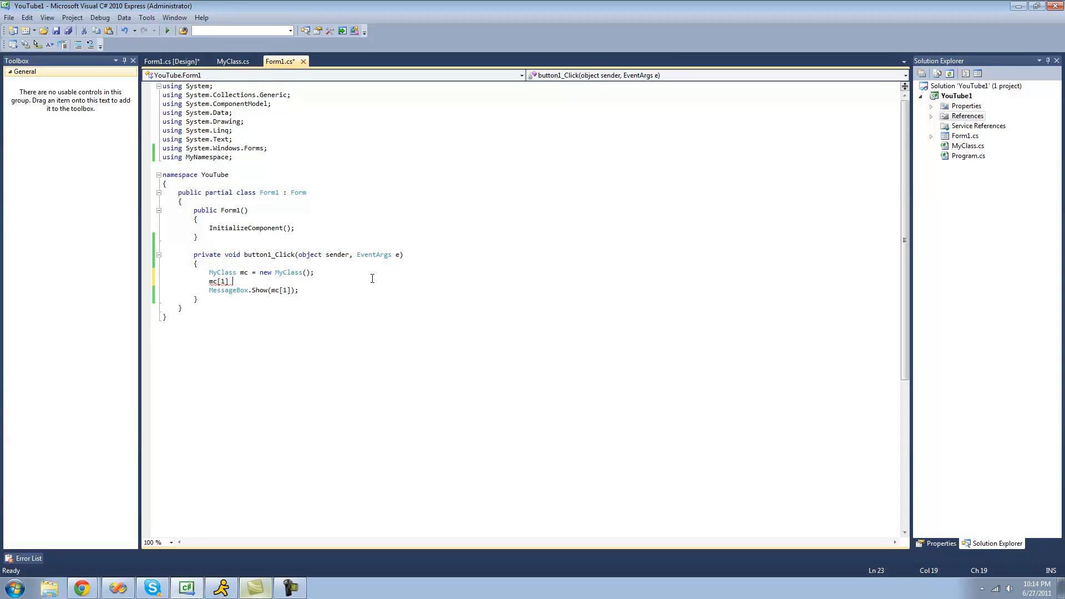
type("= \"\";")
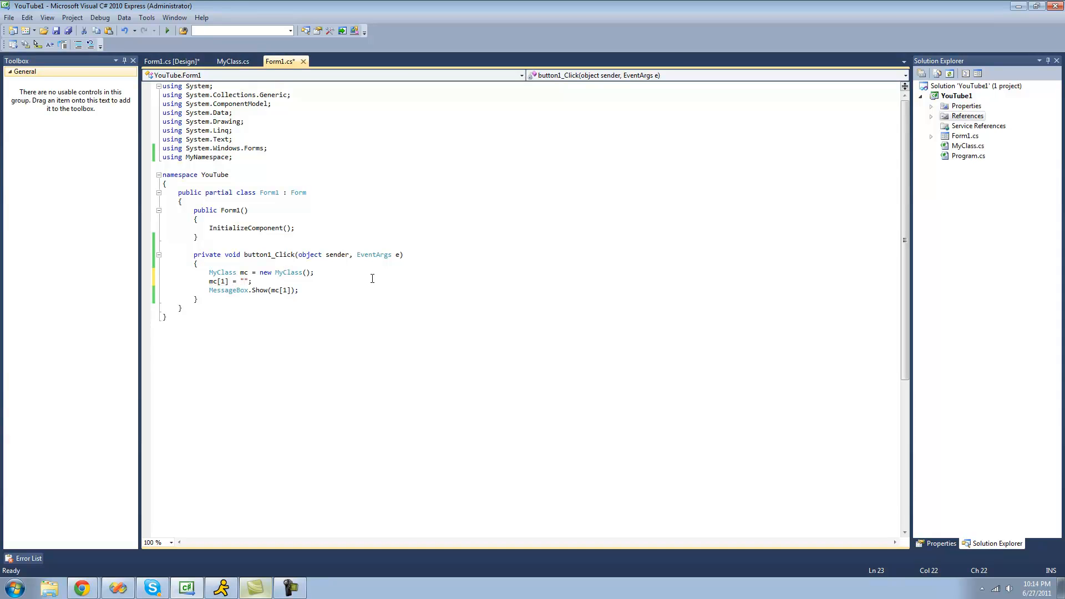
type("Dy")
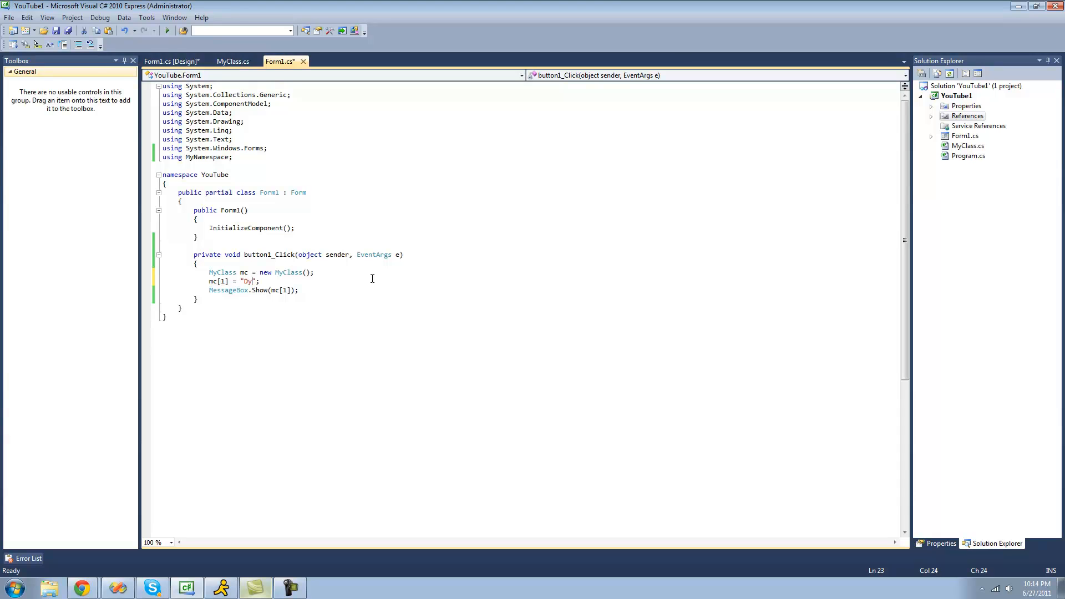
type("lan")
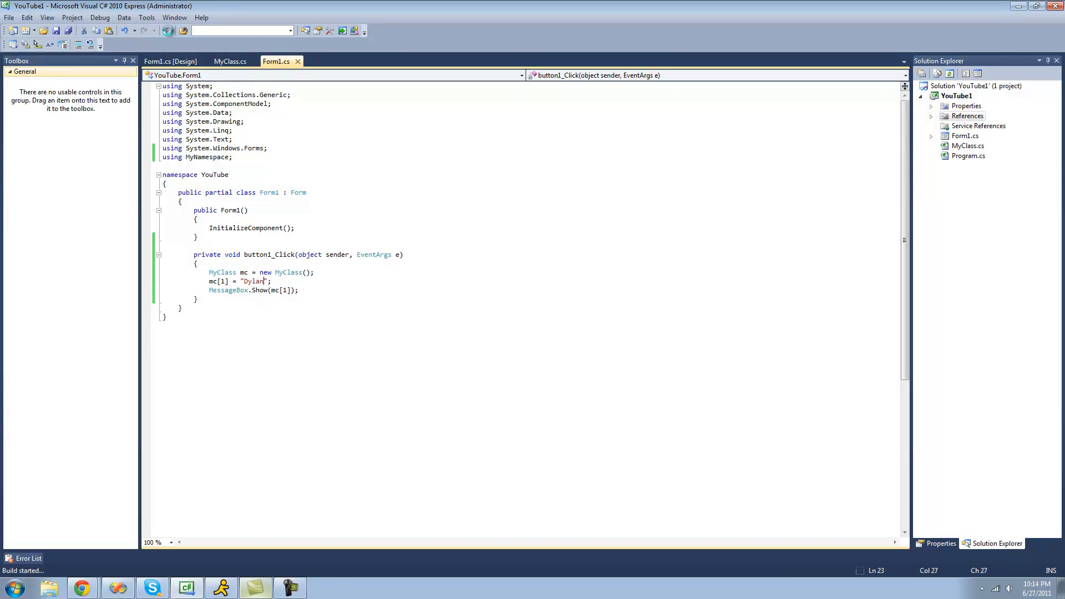
key("F5")
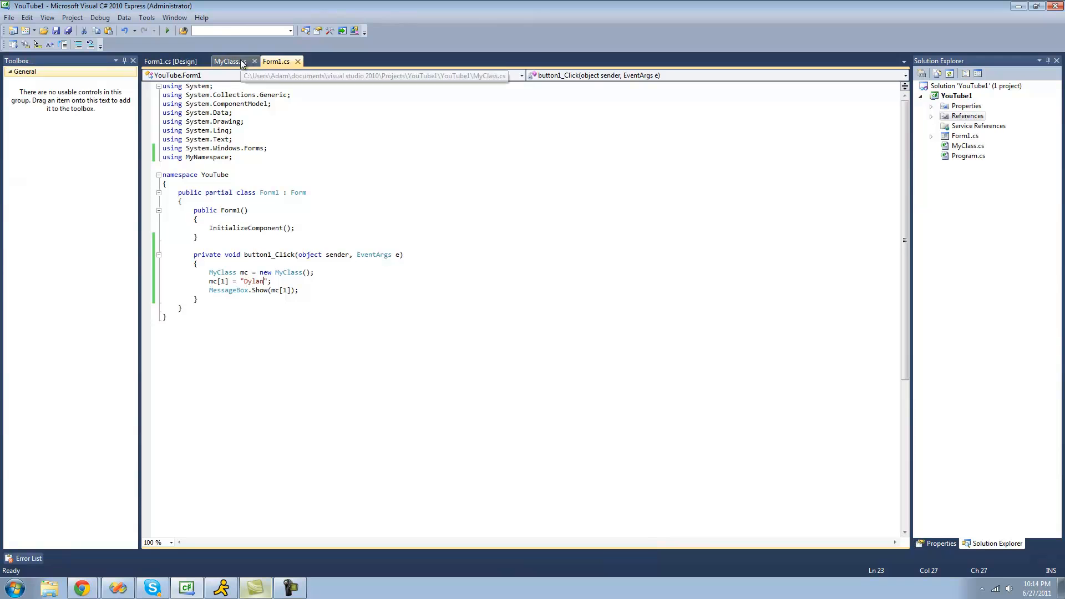
Remove the set accessor from the MyClass indexer, then return to Form1's code.
left_click(231, 61)
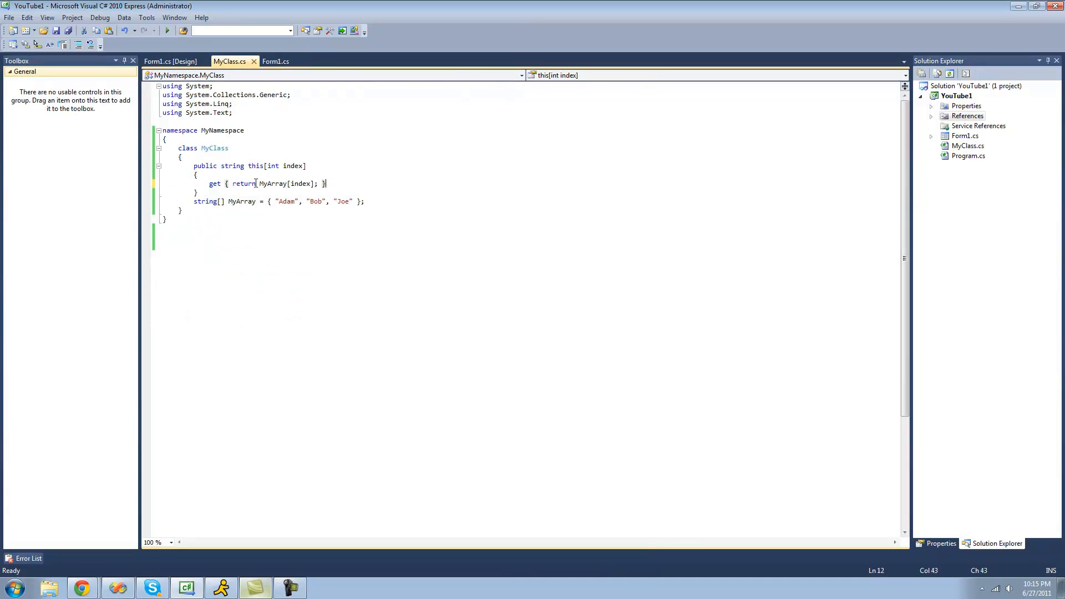
left_click(278, 61)
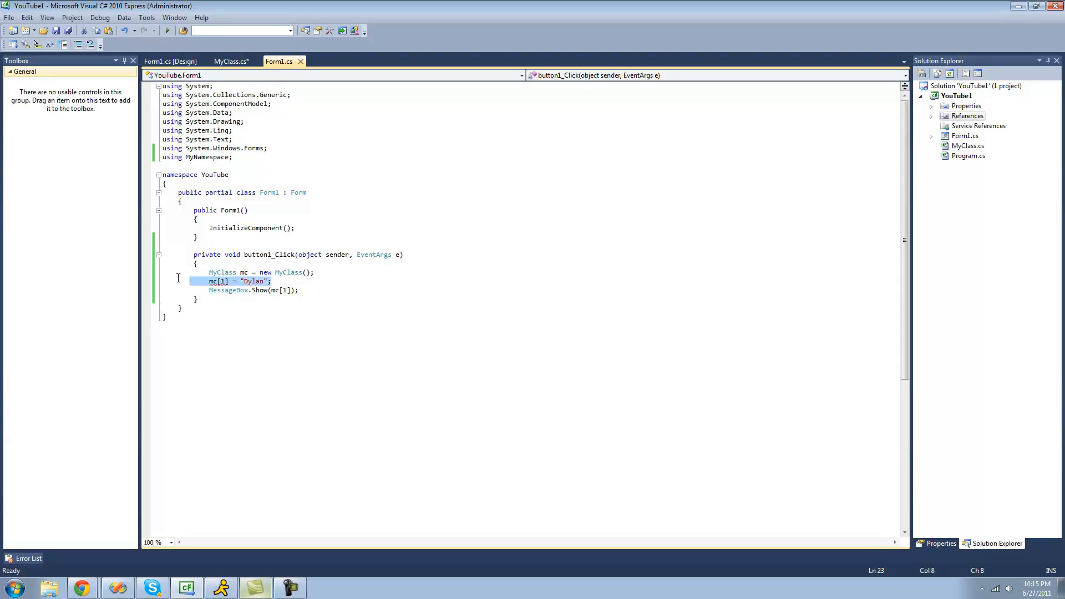
Delete the mc[1] = "Dylan" line and retype MyClass mc = new MyClass();.
key("Delete")
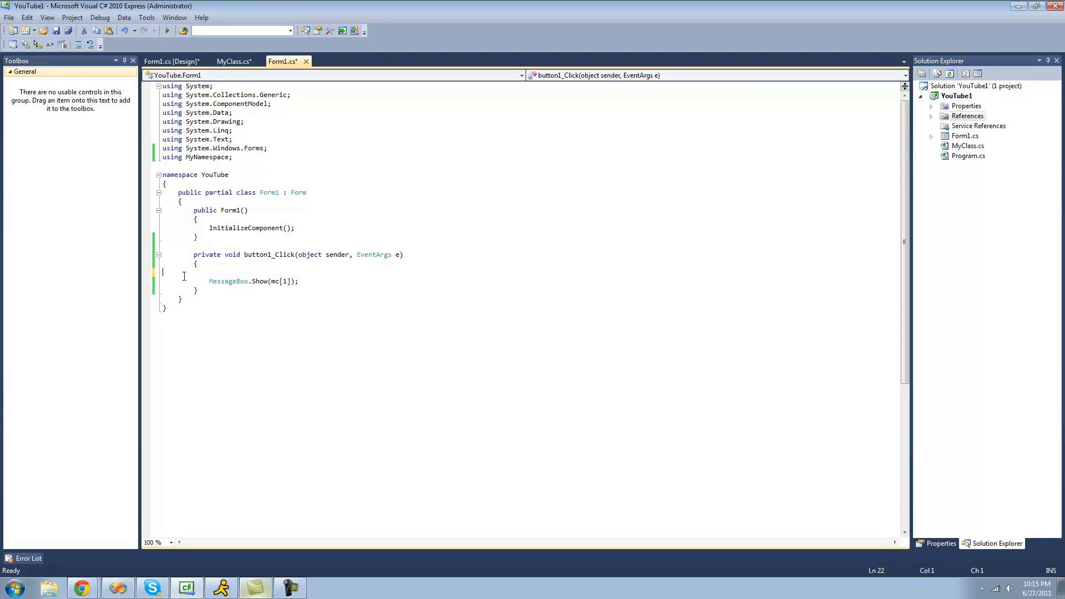
type("MyClass mc = new MyClass();")
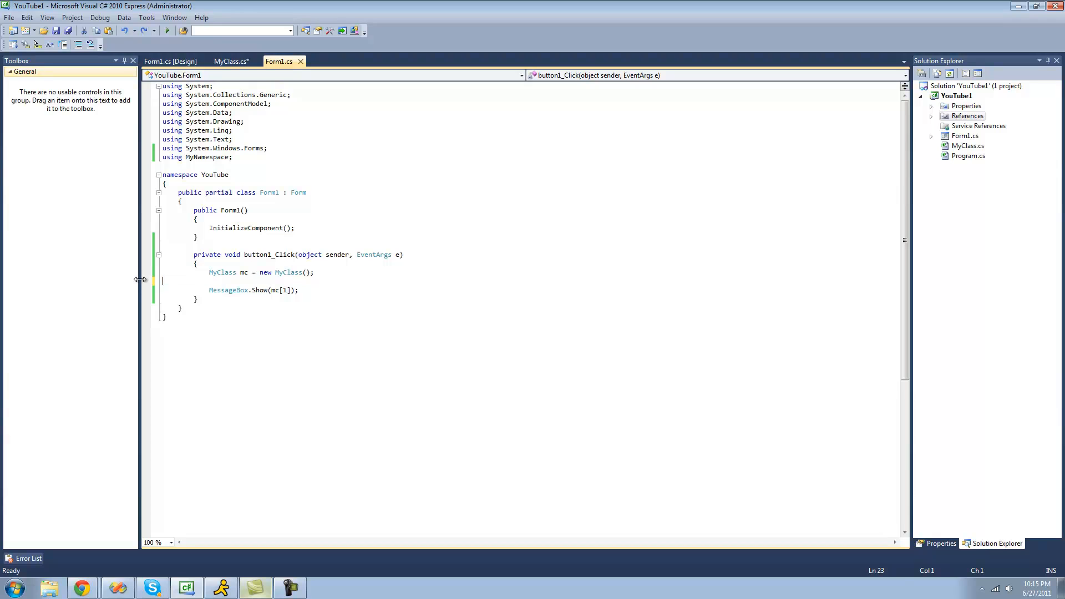